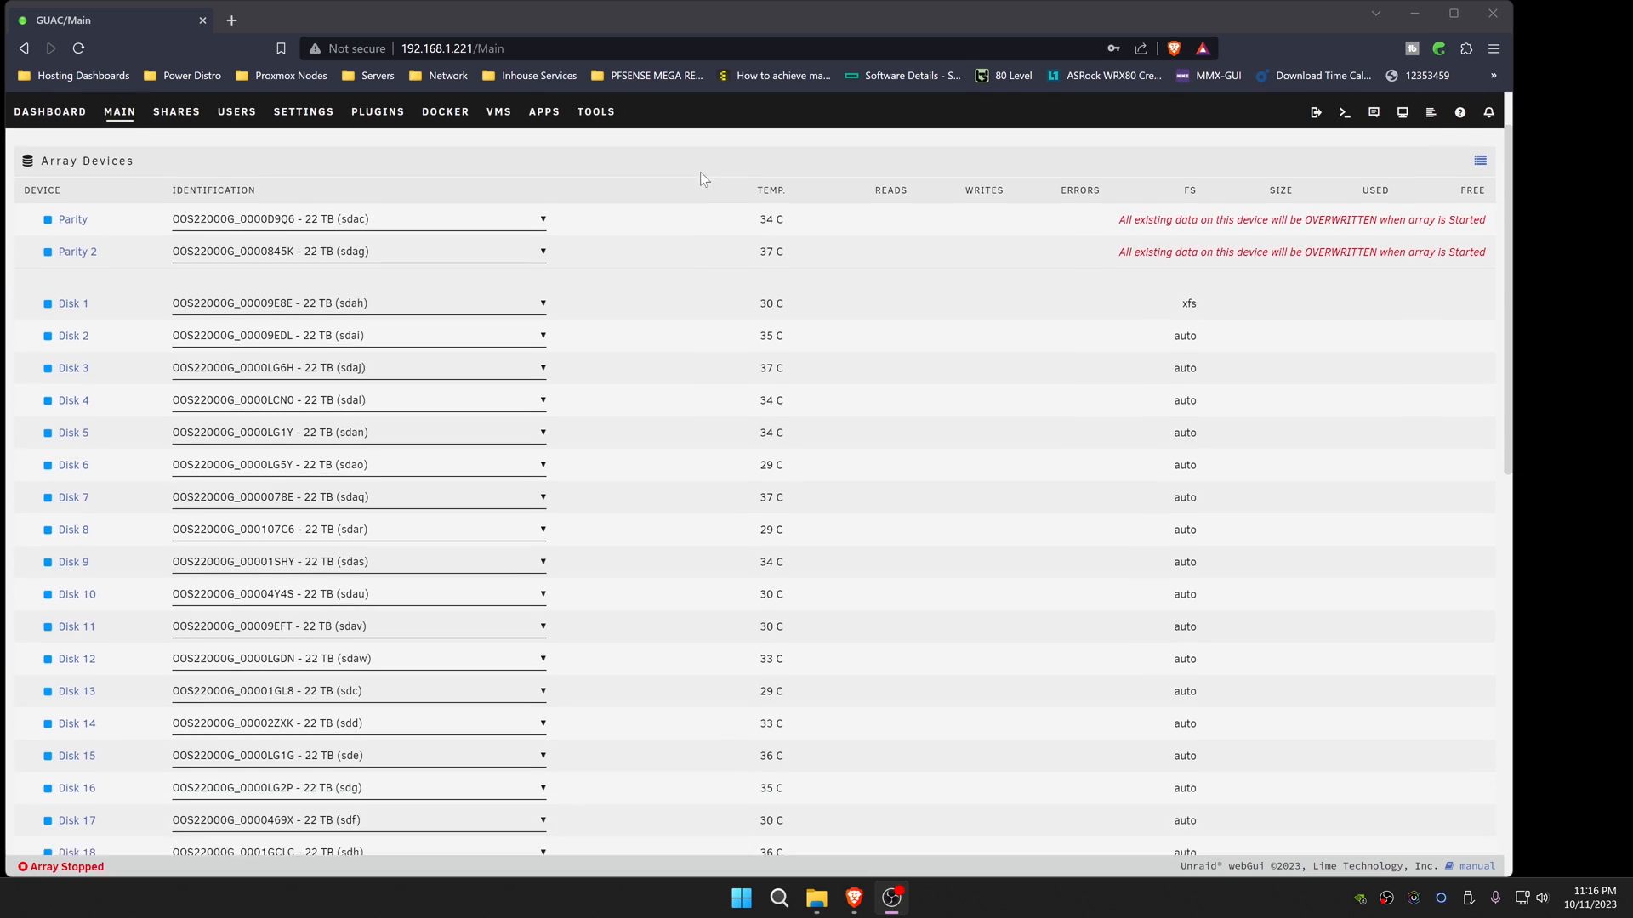
Step: Start the array with 'Parity is already valid' checked and confirm with Proceed
{"action": "scroll", "scroll_direction": "down", "scroll_amount": 3}
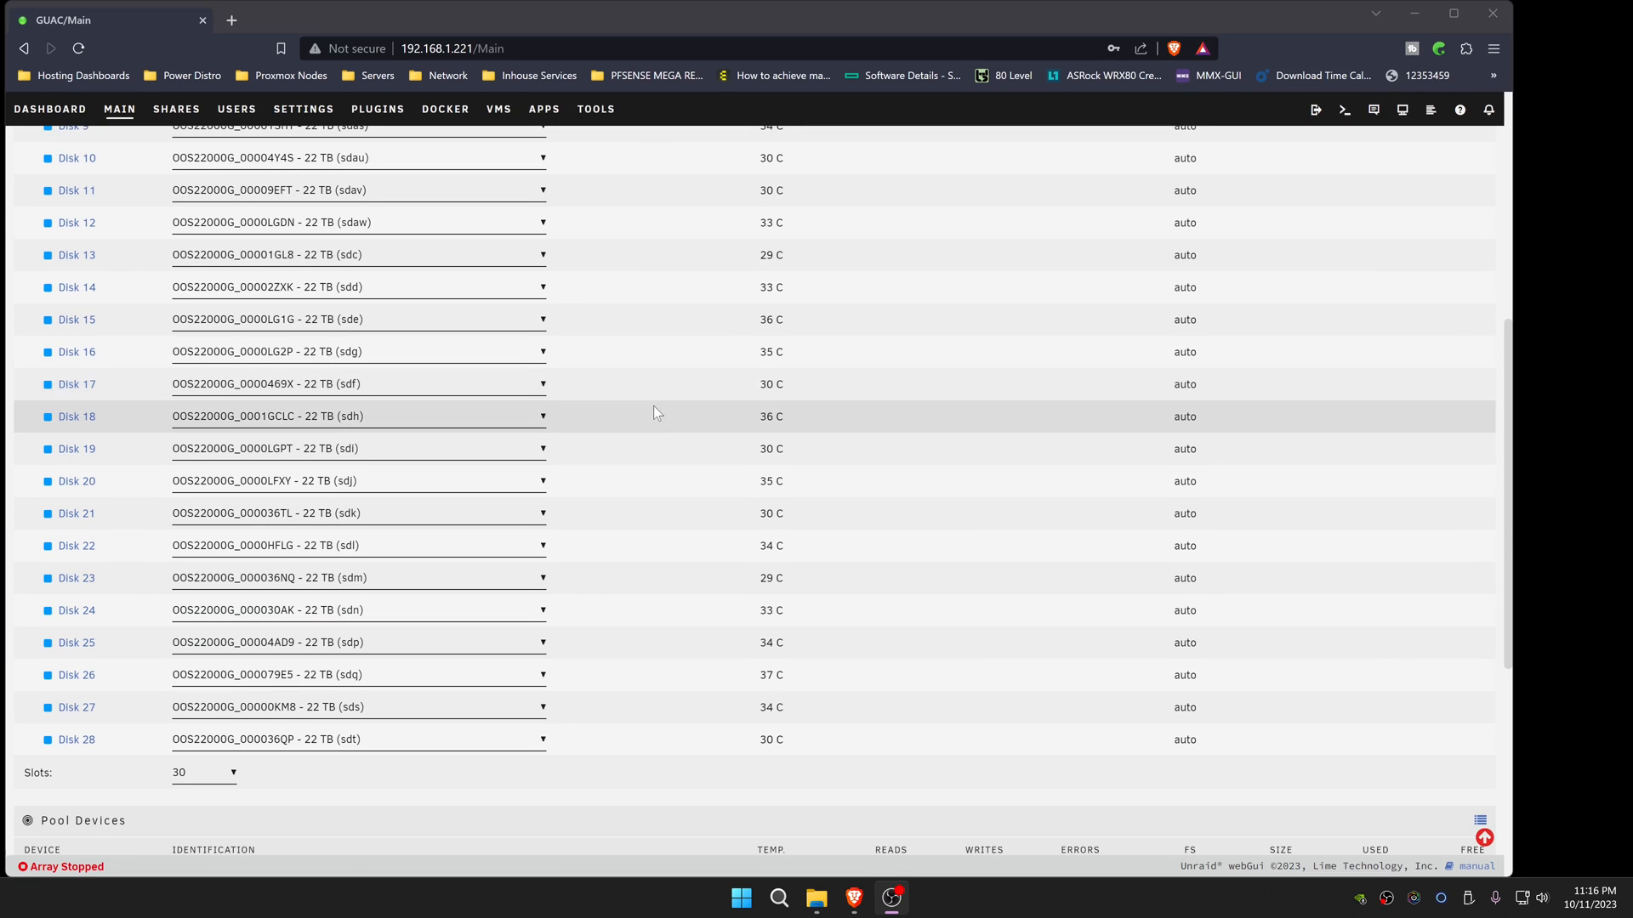
{"action": "mouse_move", "coordinate": [533, 438]}
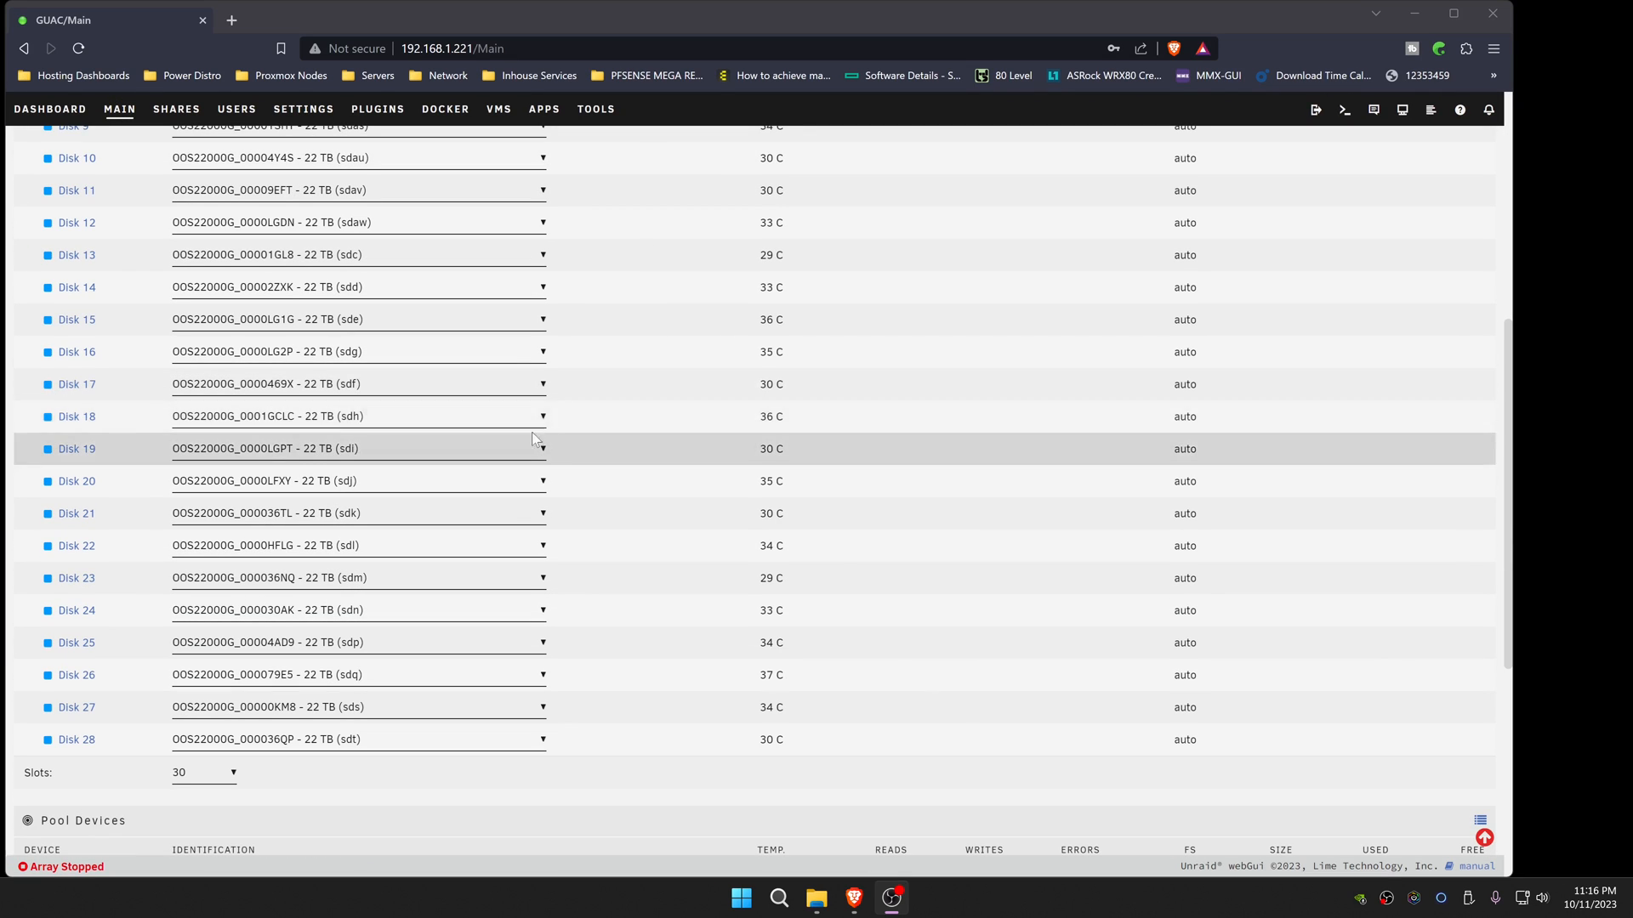
{"action": "left_click", "coordinate": [539, 416]}
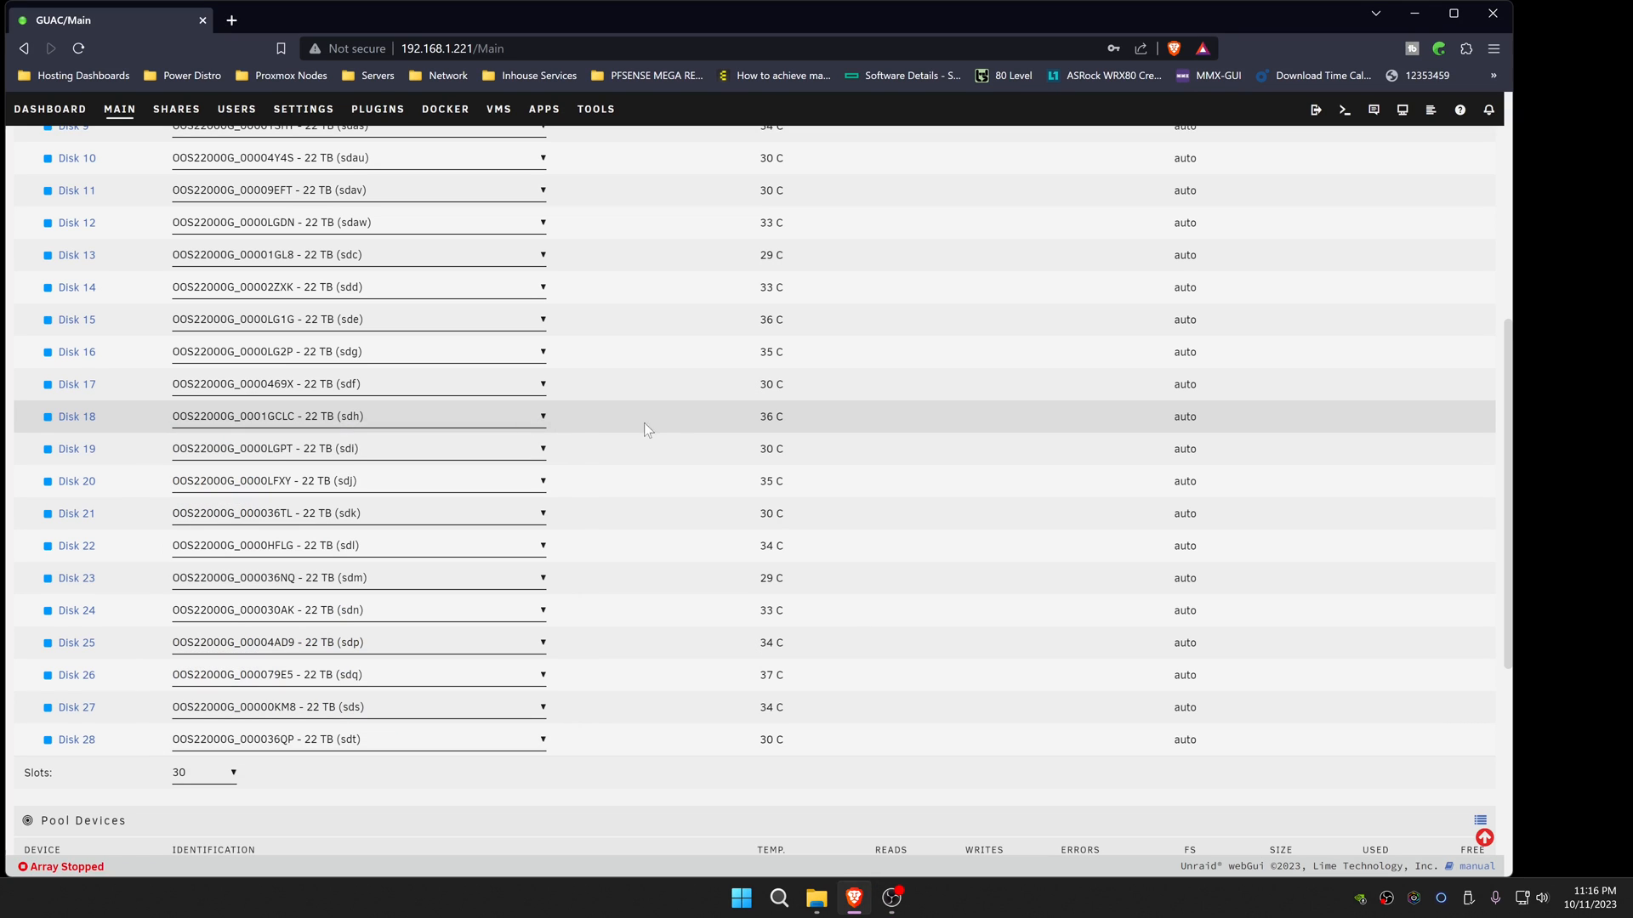
{"action": "mouse_move", "coordinate": [632, 521]}
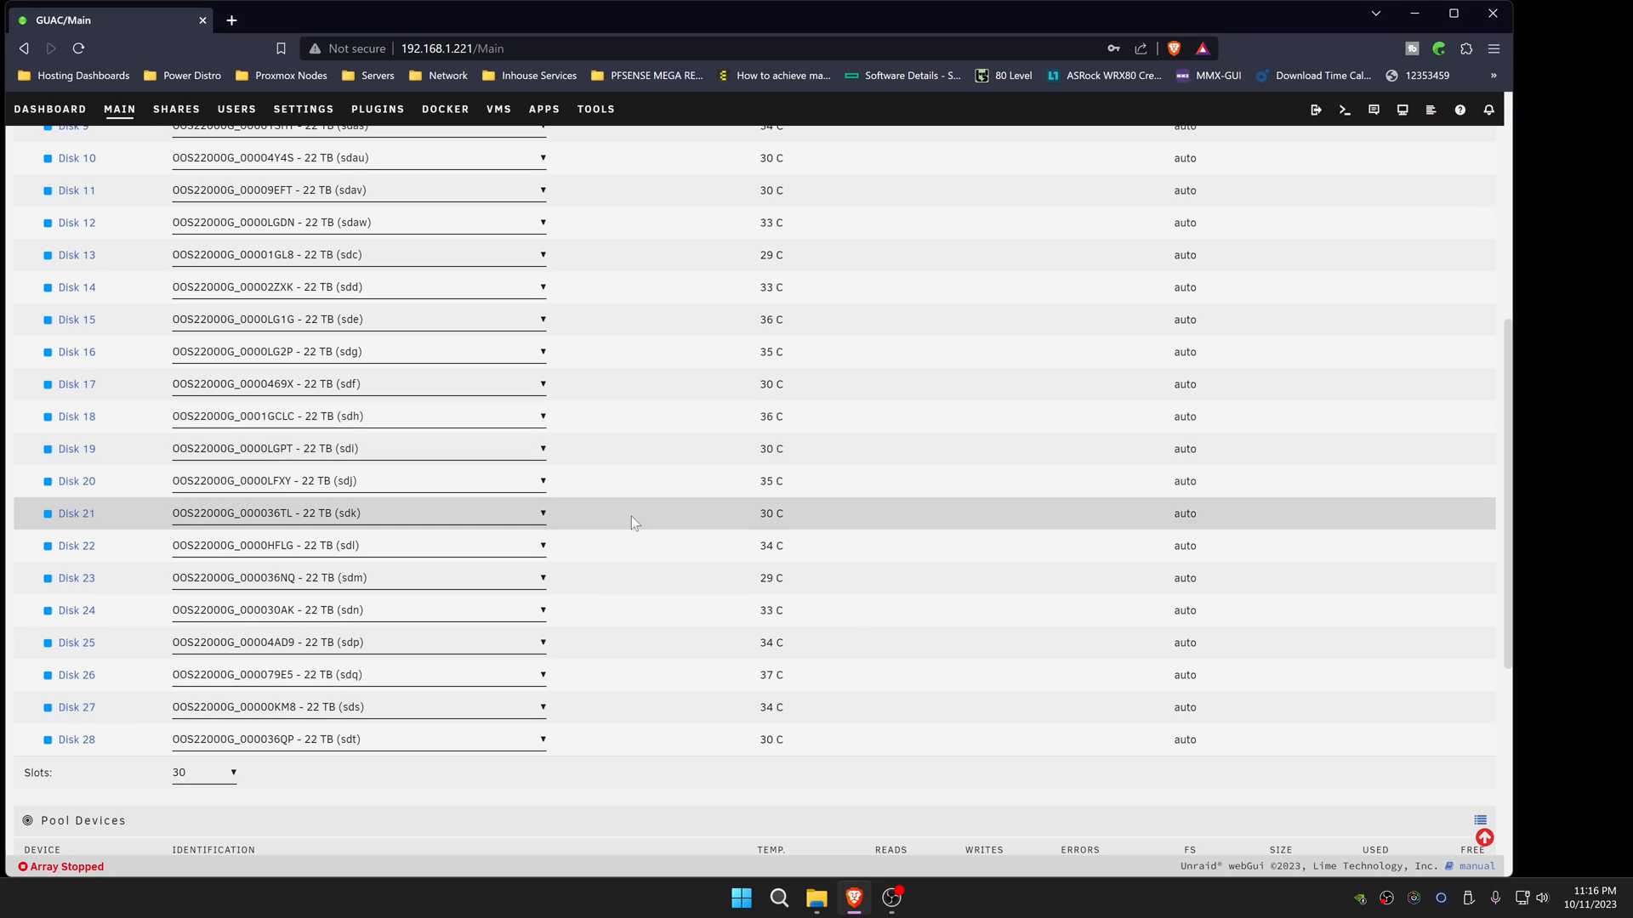
{"action": "scroll", "scroll_direction": "up", "scroll_amount": 3}
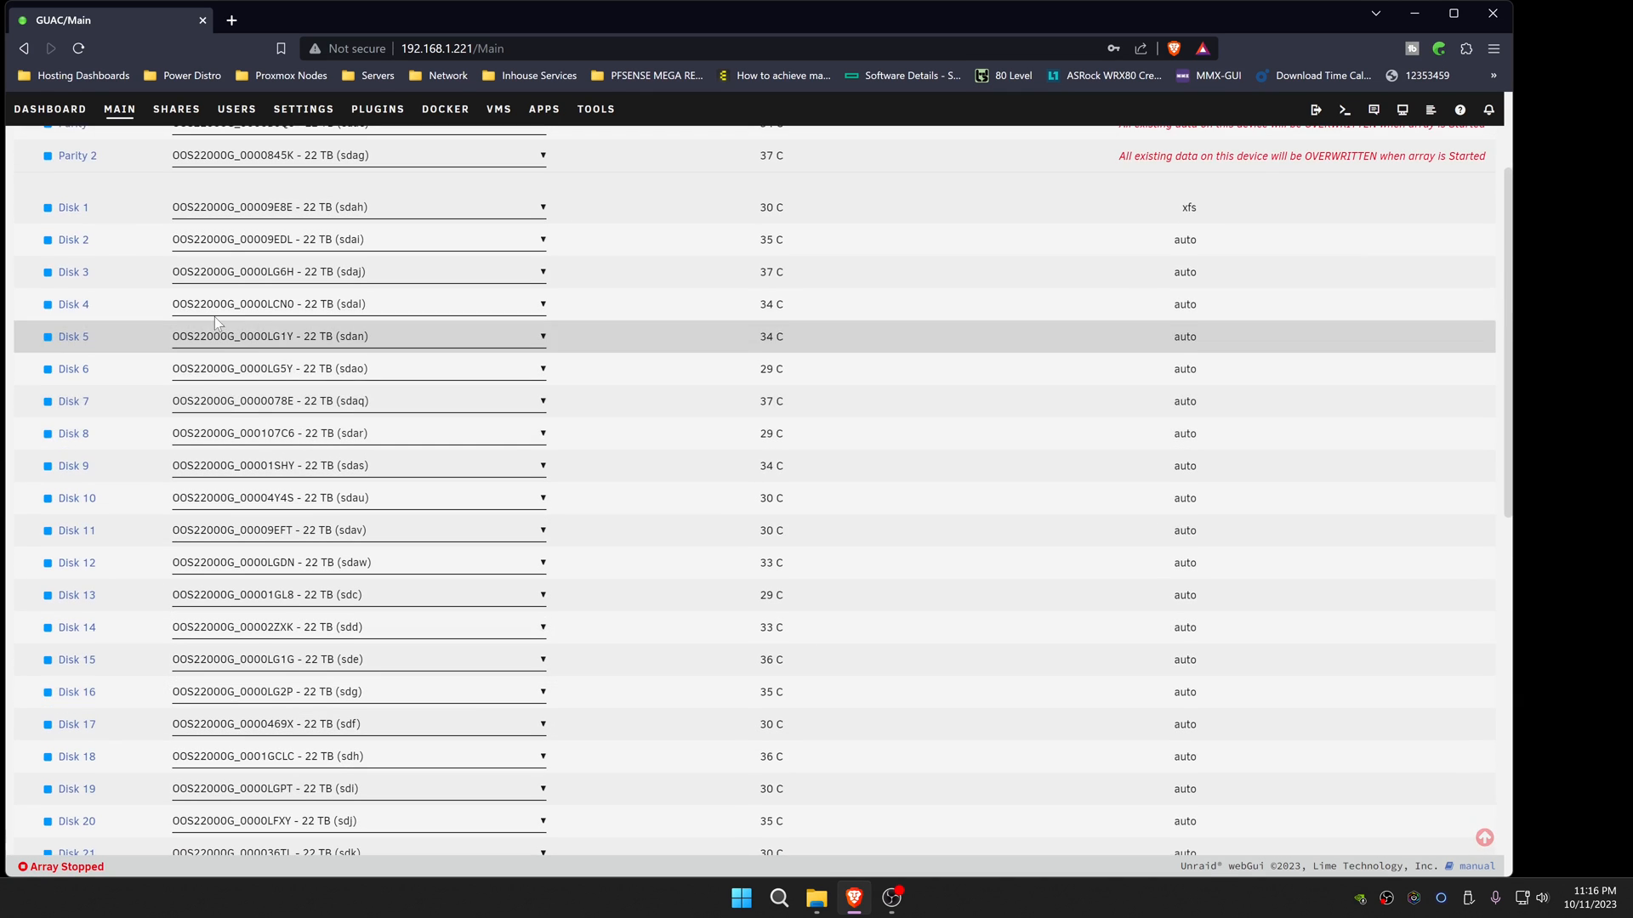
{"action": "scroll", "scroll_direction": "down", "scroll_amount": 3}
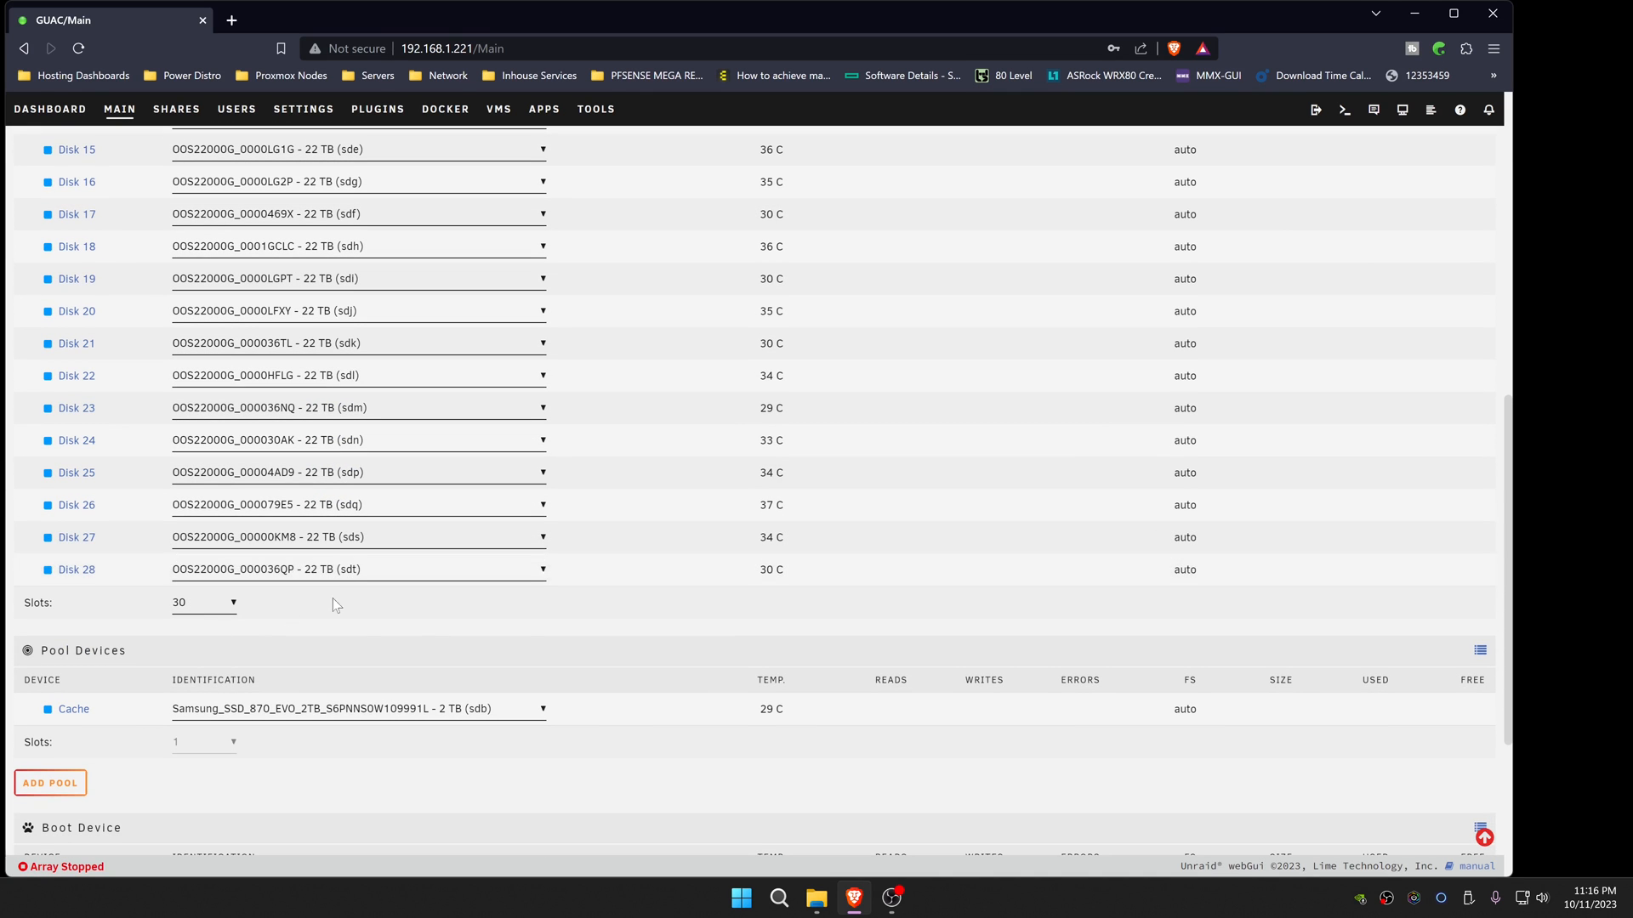
{"action": "mouse_move", "coordinate": [381, 769]}
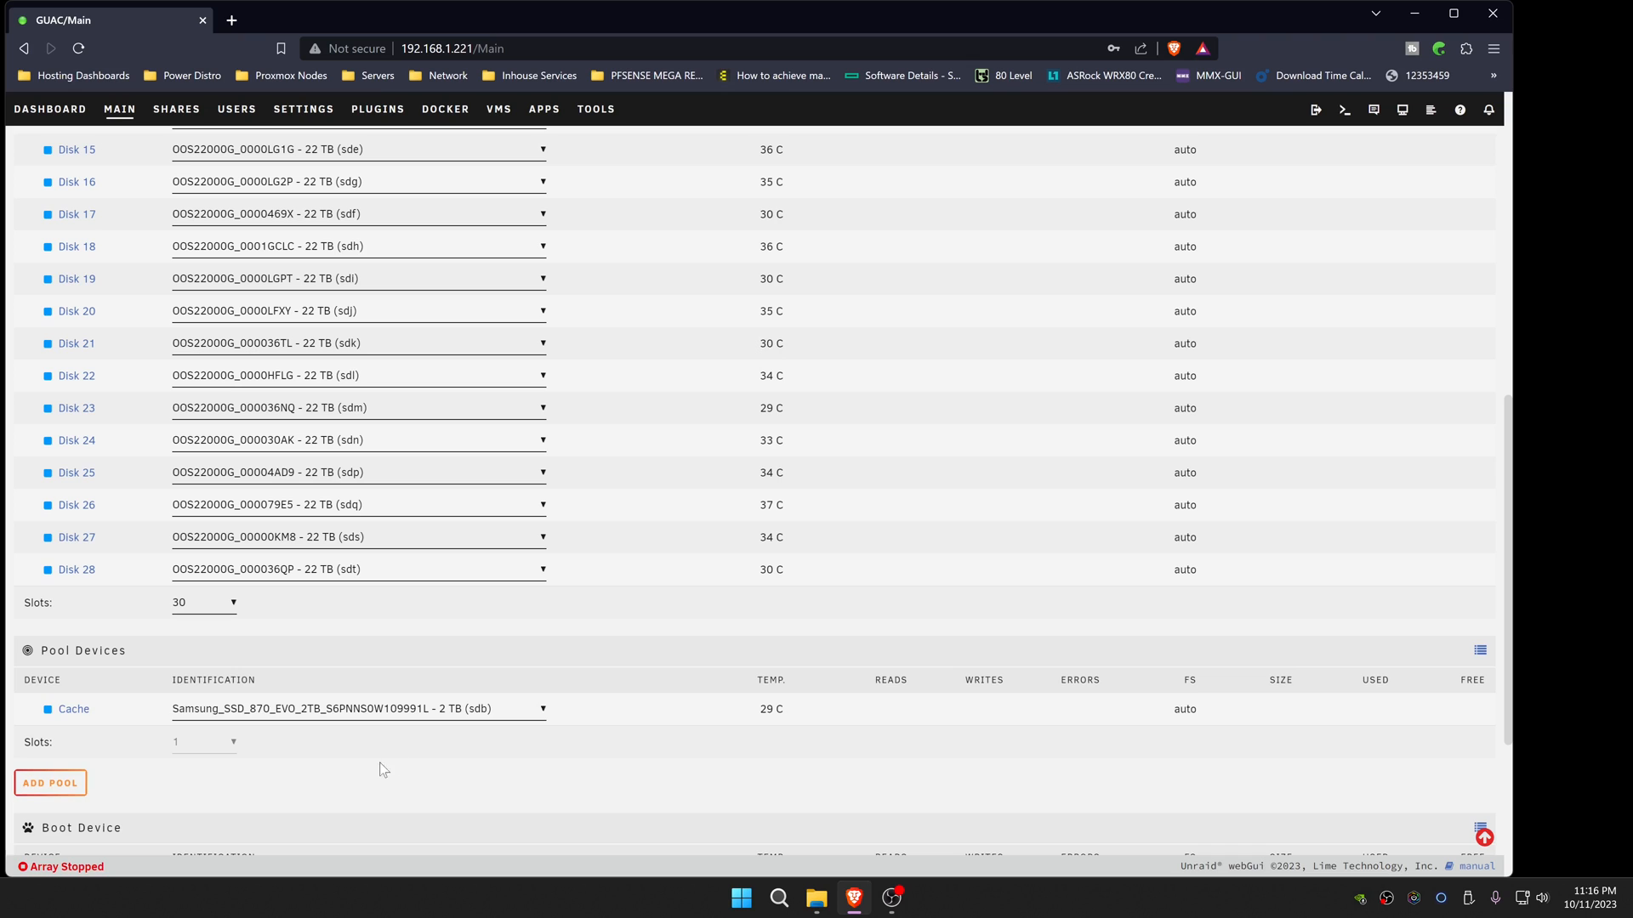
{"action": "mouse_move", "coordinate": [664, 574]}
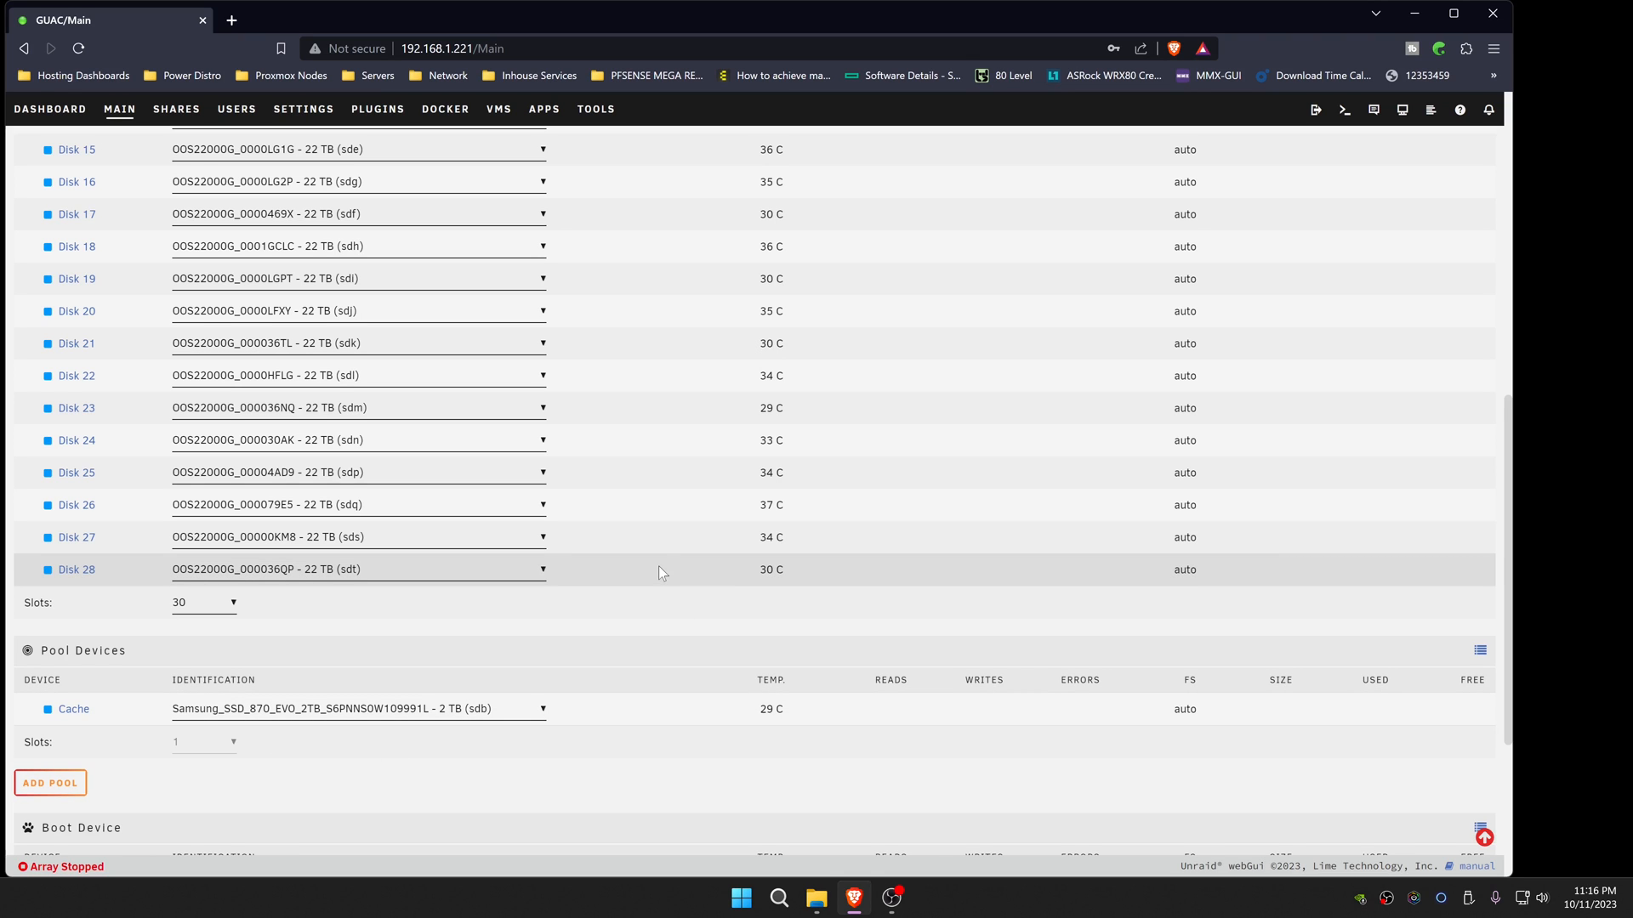
{"action": "scroll", "scroll_direction": "down", "scroll_amount": 3}
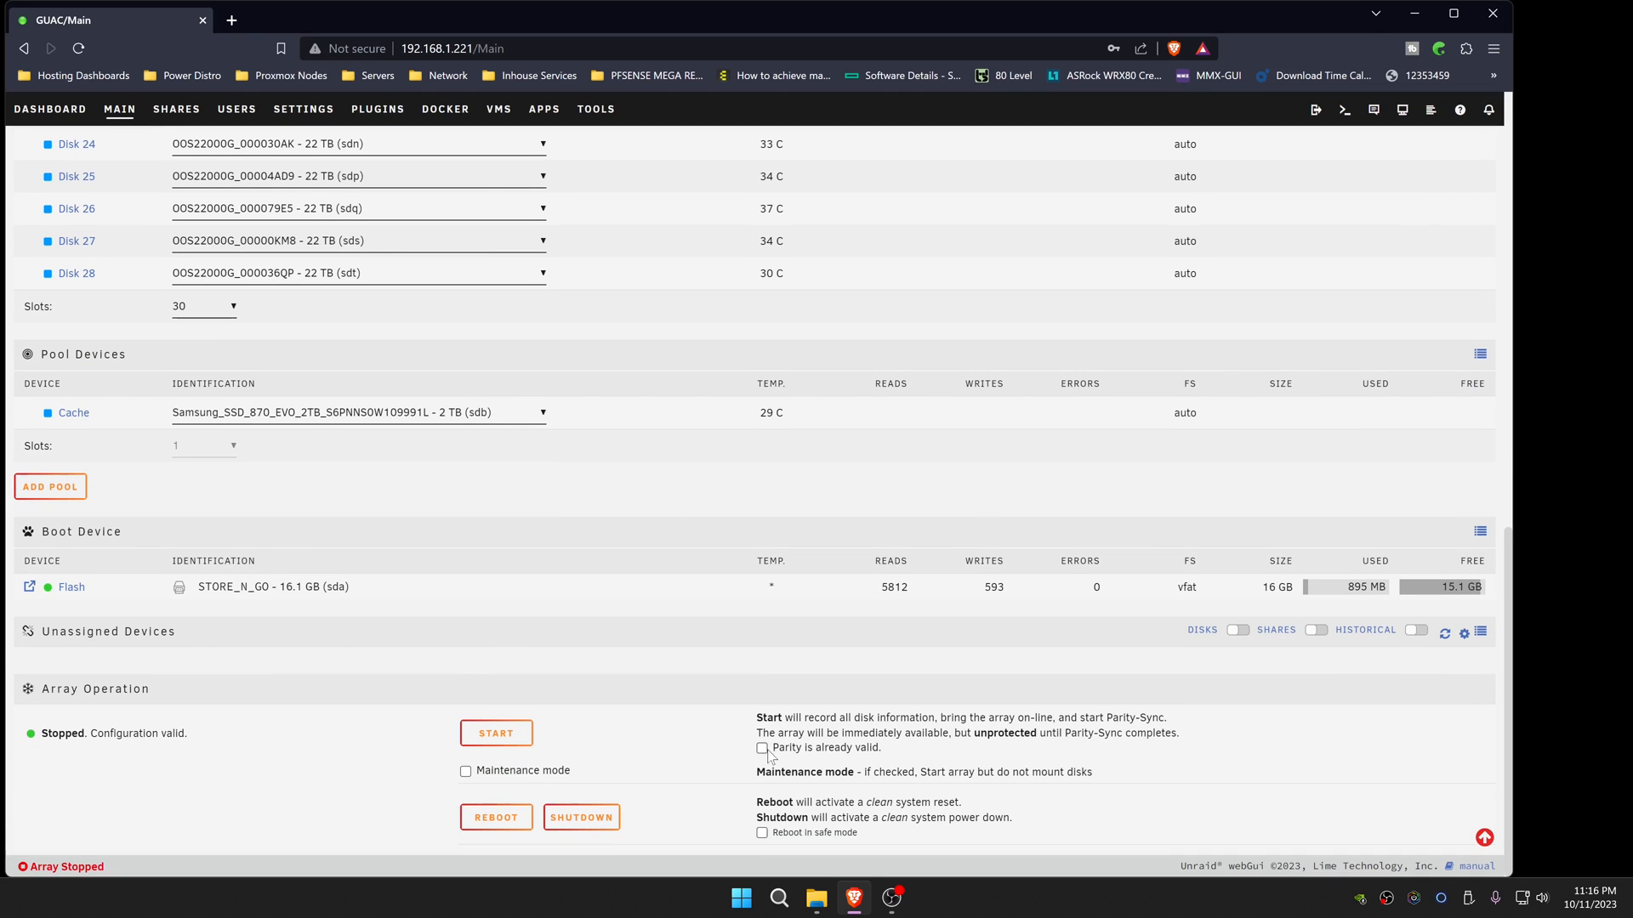
{"action": "left_click", "coordinate": [496, 733]}
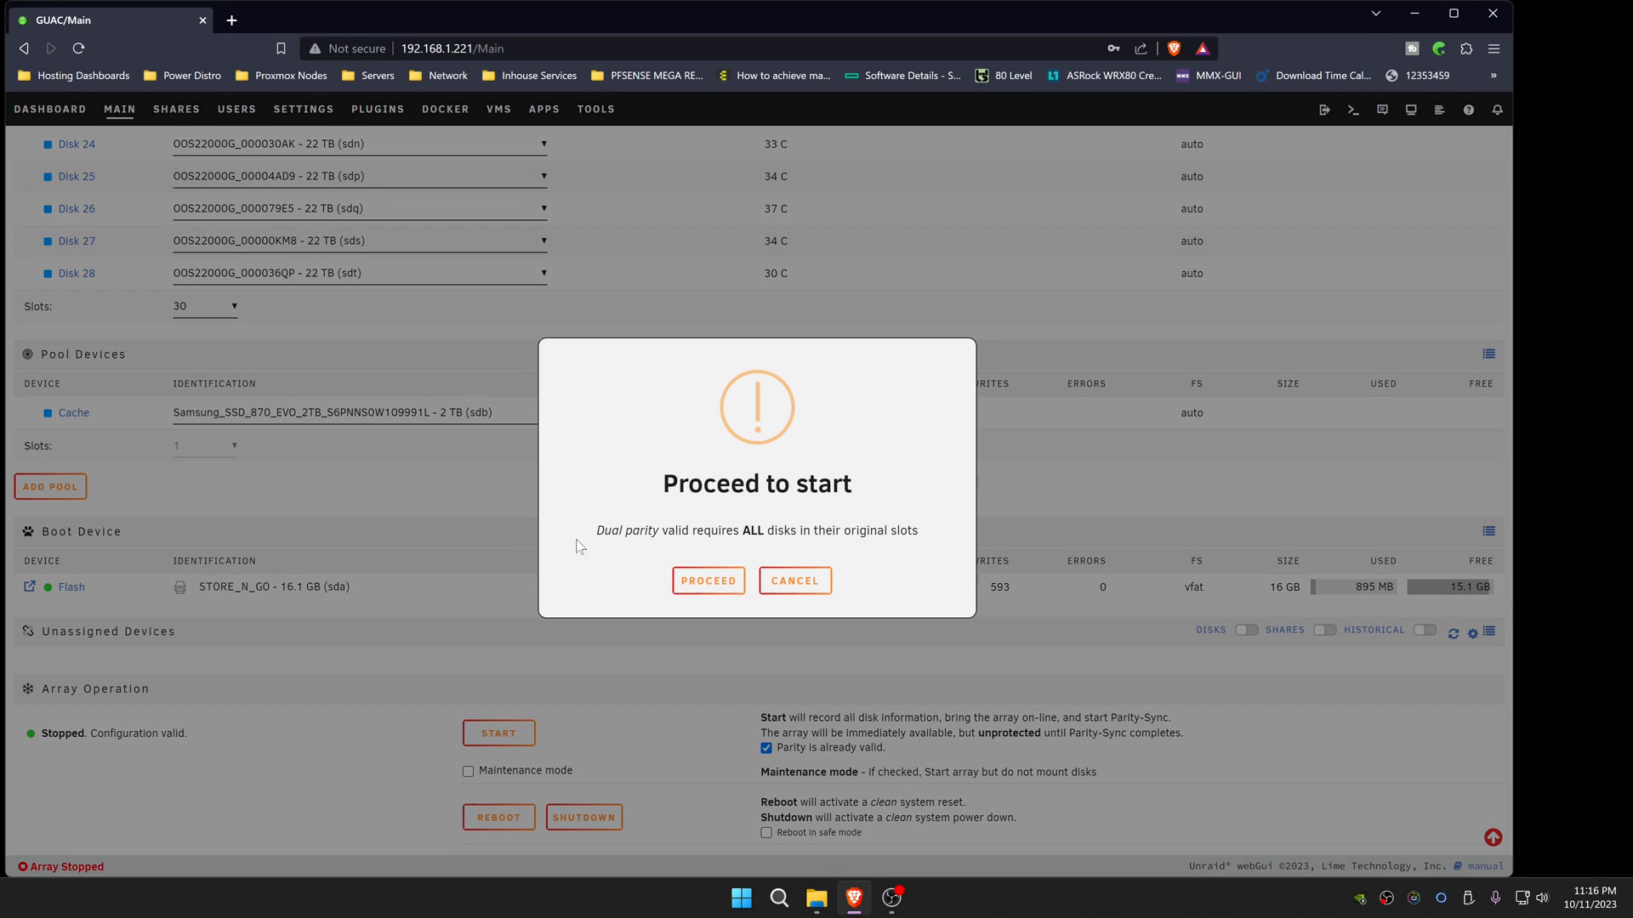
{"action": "left_click", "coordinate": [793, 580]}
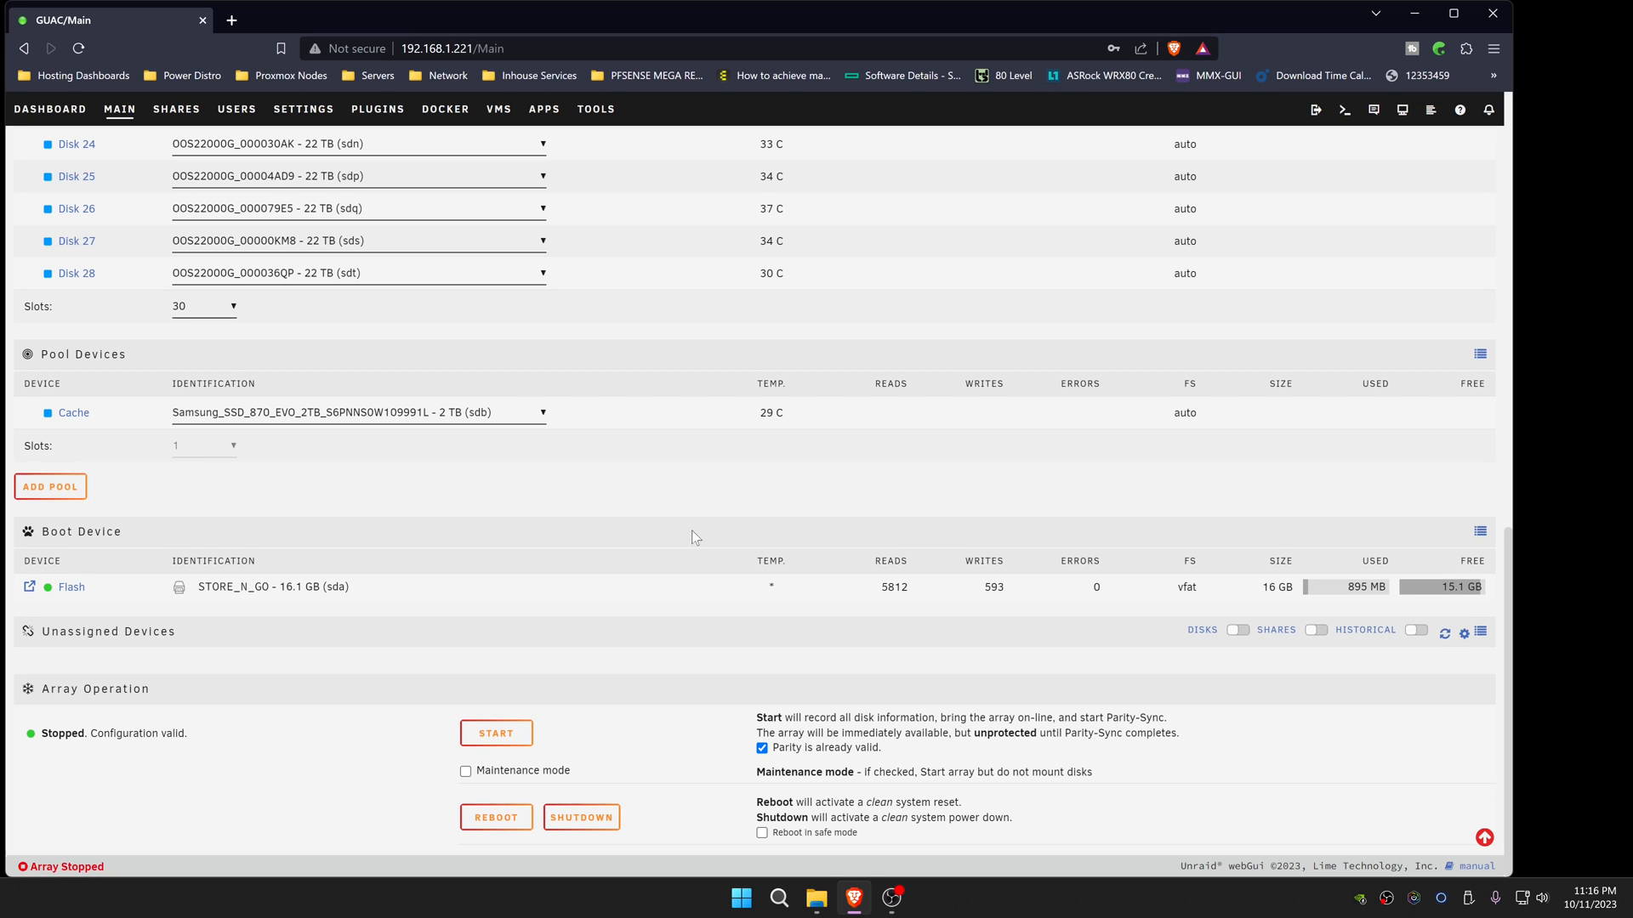
{"action": "scroll", "scroll_direction": "up", "scroll_amount": 3}
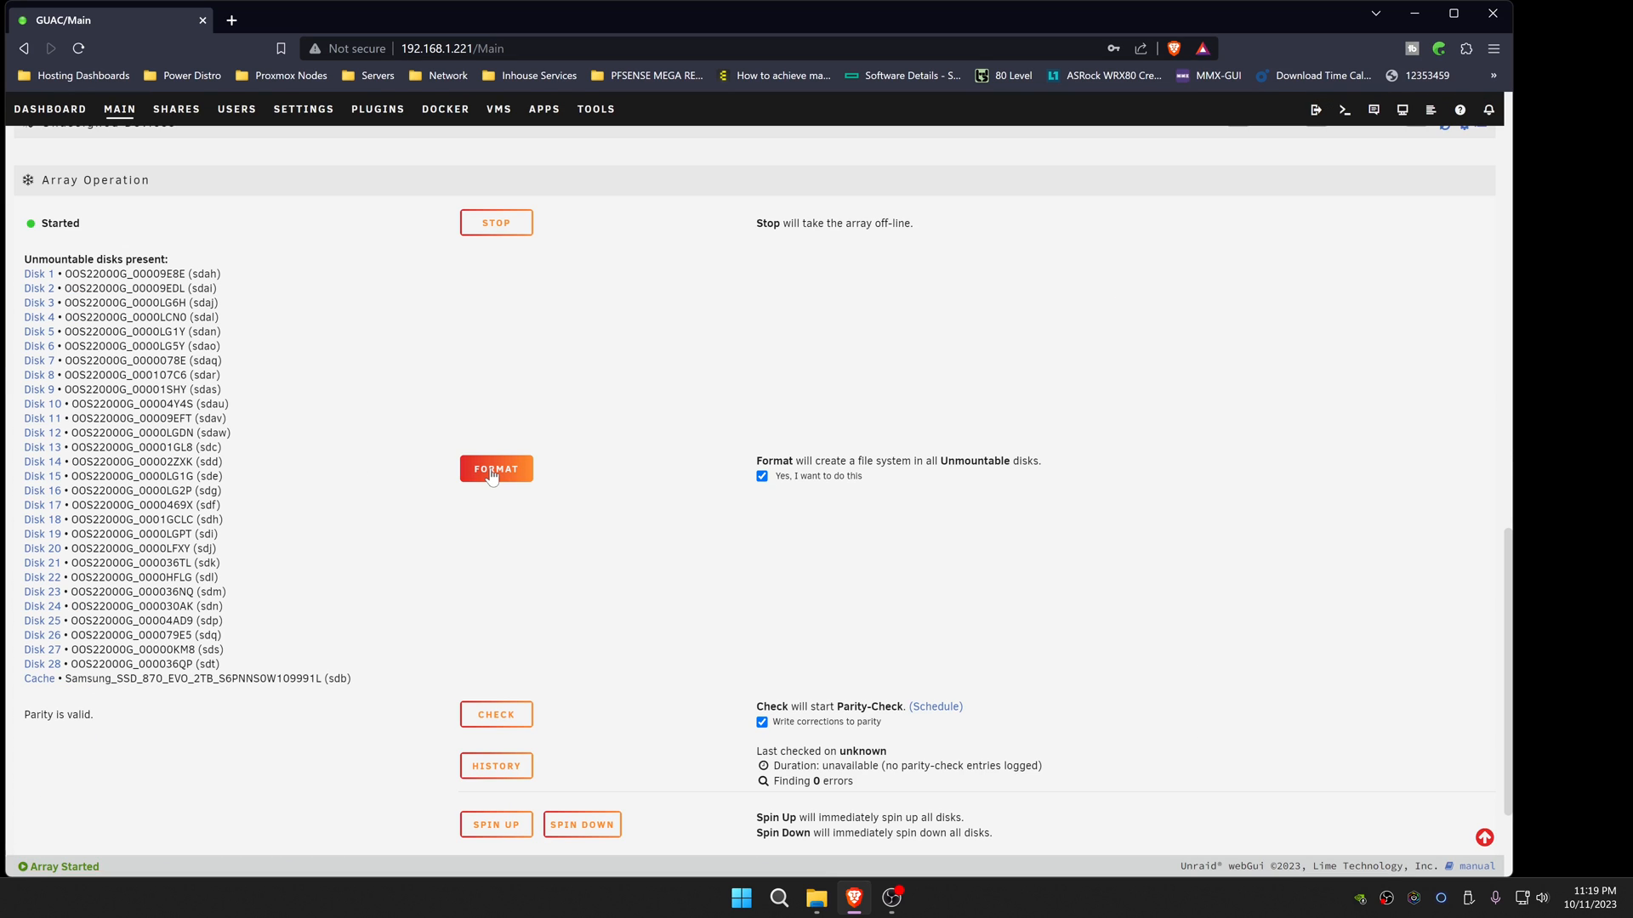
Step: Format the unmountable disks and review the list showing xfs disks with 21.8 TB free
{"action": "left_click", "coordinate": [496, 469]}
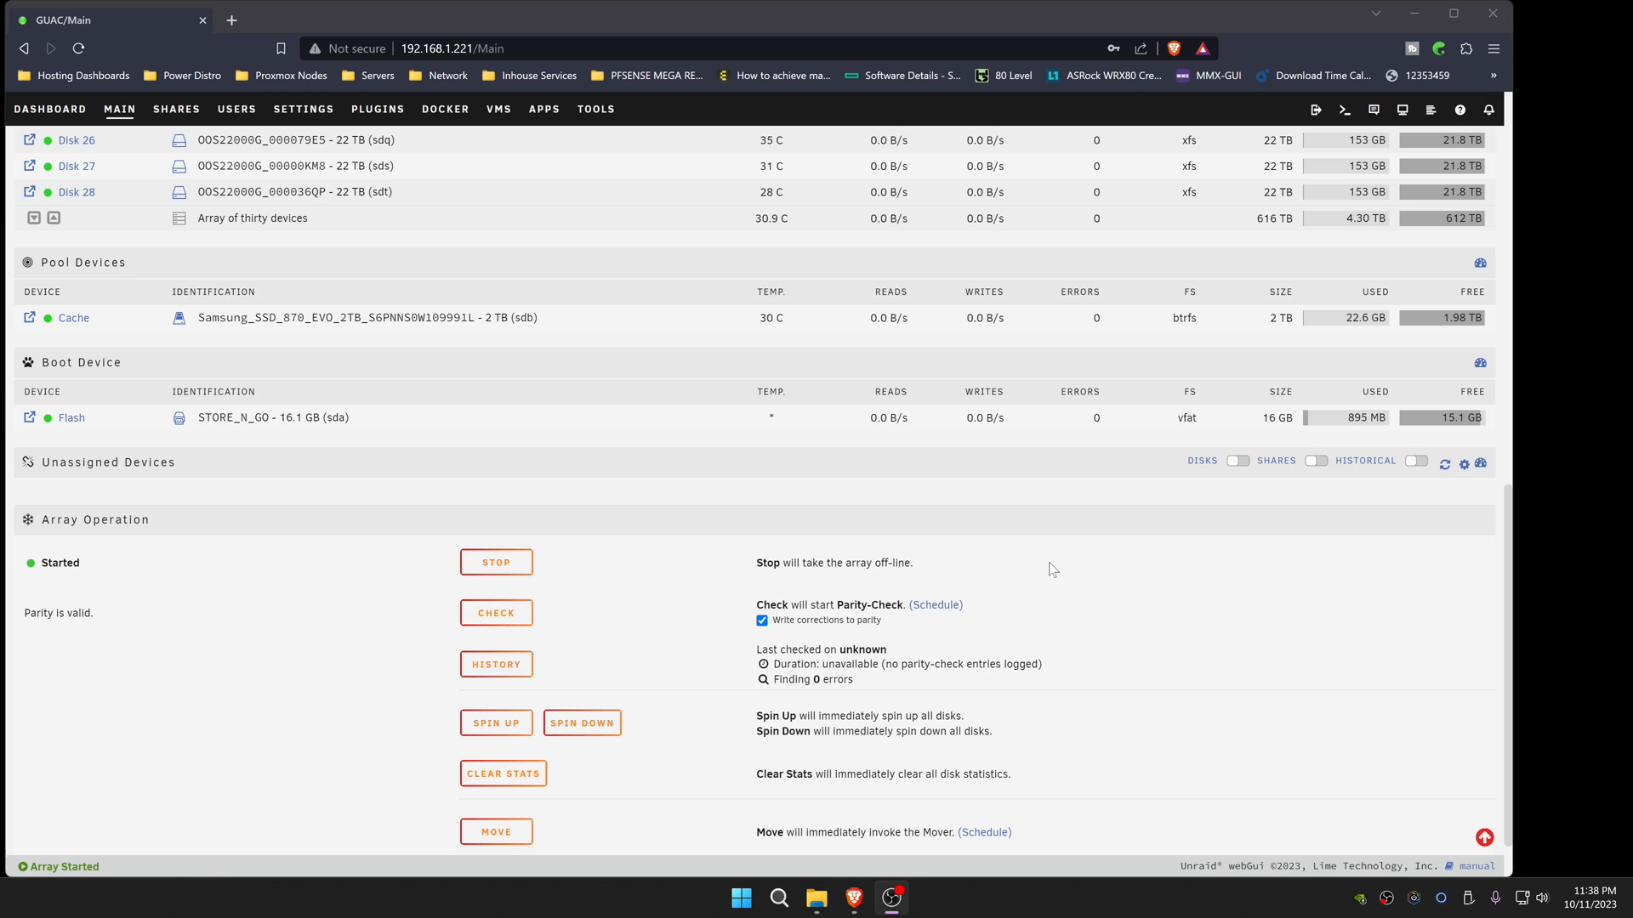
{"action": "scroll", "scroll_direction": "up", "scroll_amount": 3}
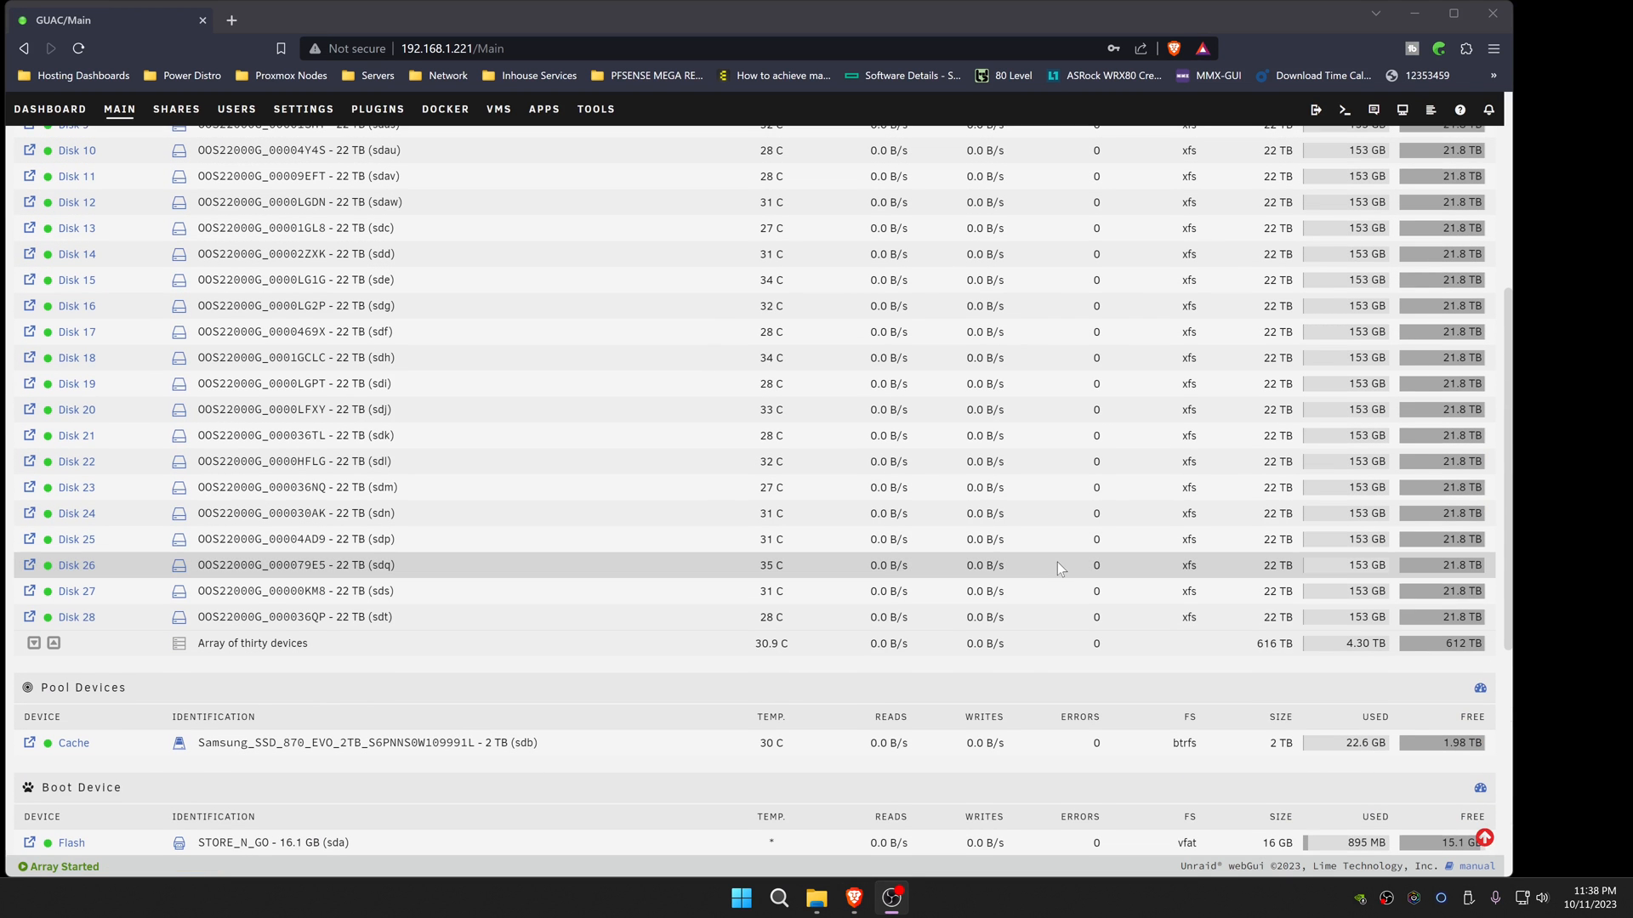
{"action": "scroll", "scroll_direction": "up", "scroll_amount": 3}
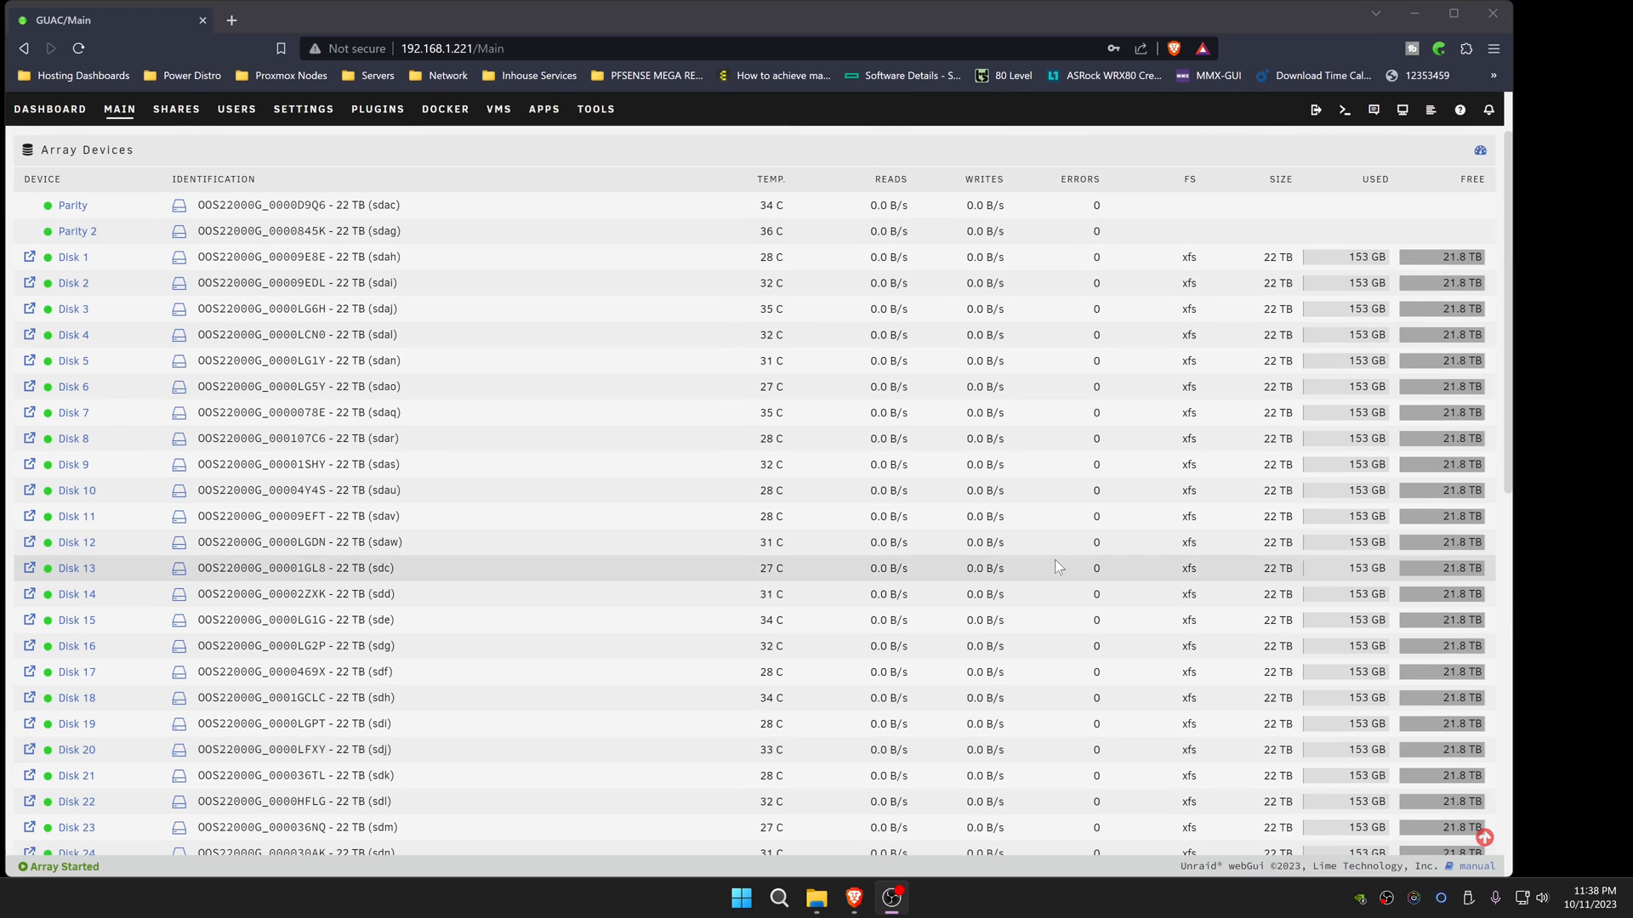
{"action": "scroll", "scroll_direction": "down", "scroll_amount": 3}
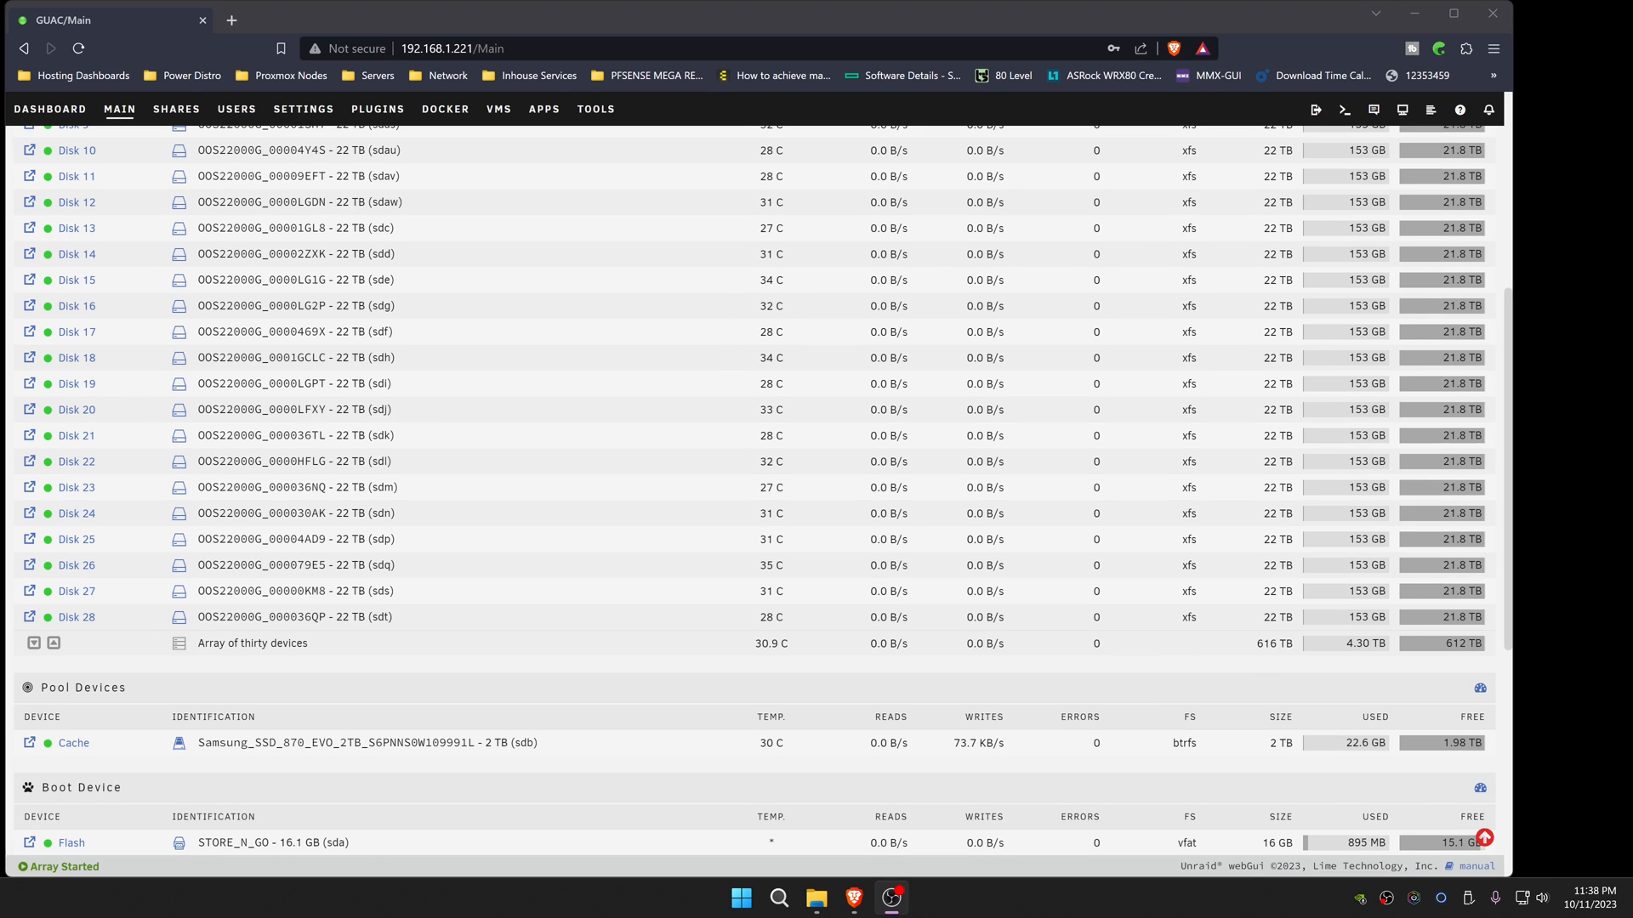
{"action": "mouse_move", "coordinate": [177, 149]}
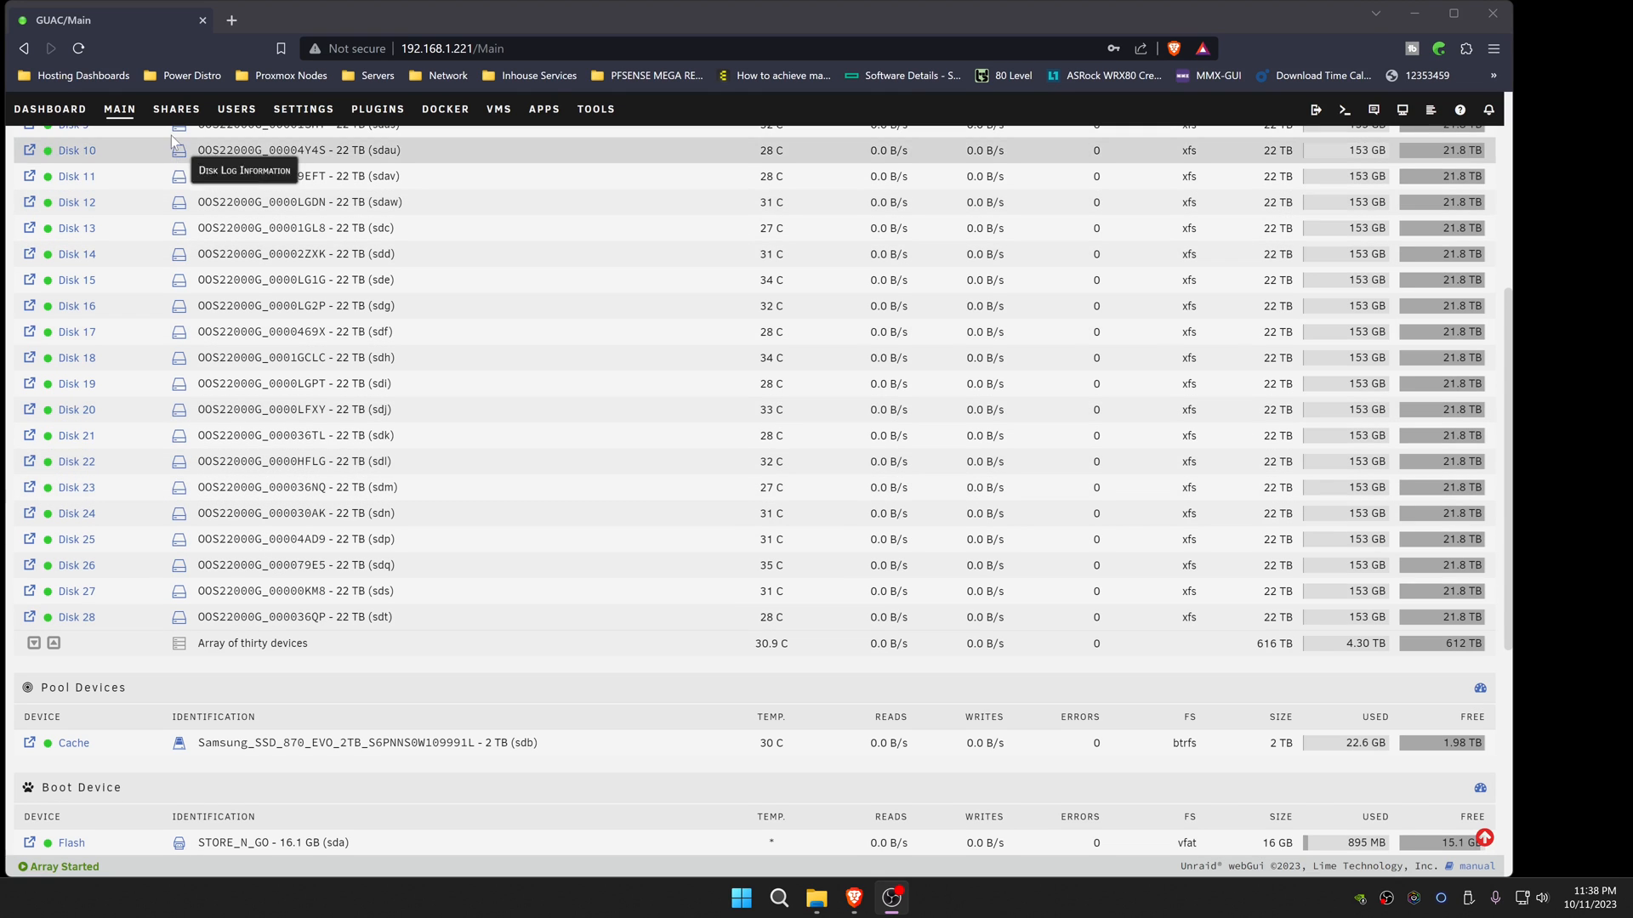
{"action": "left_click", "coordinate": [178, 150]}
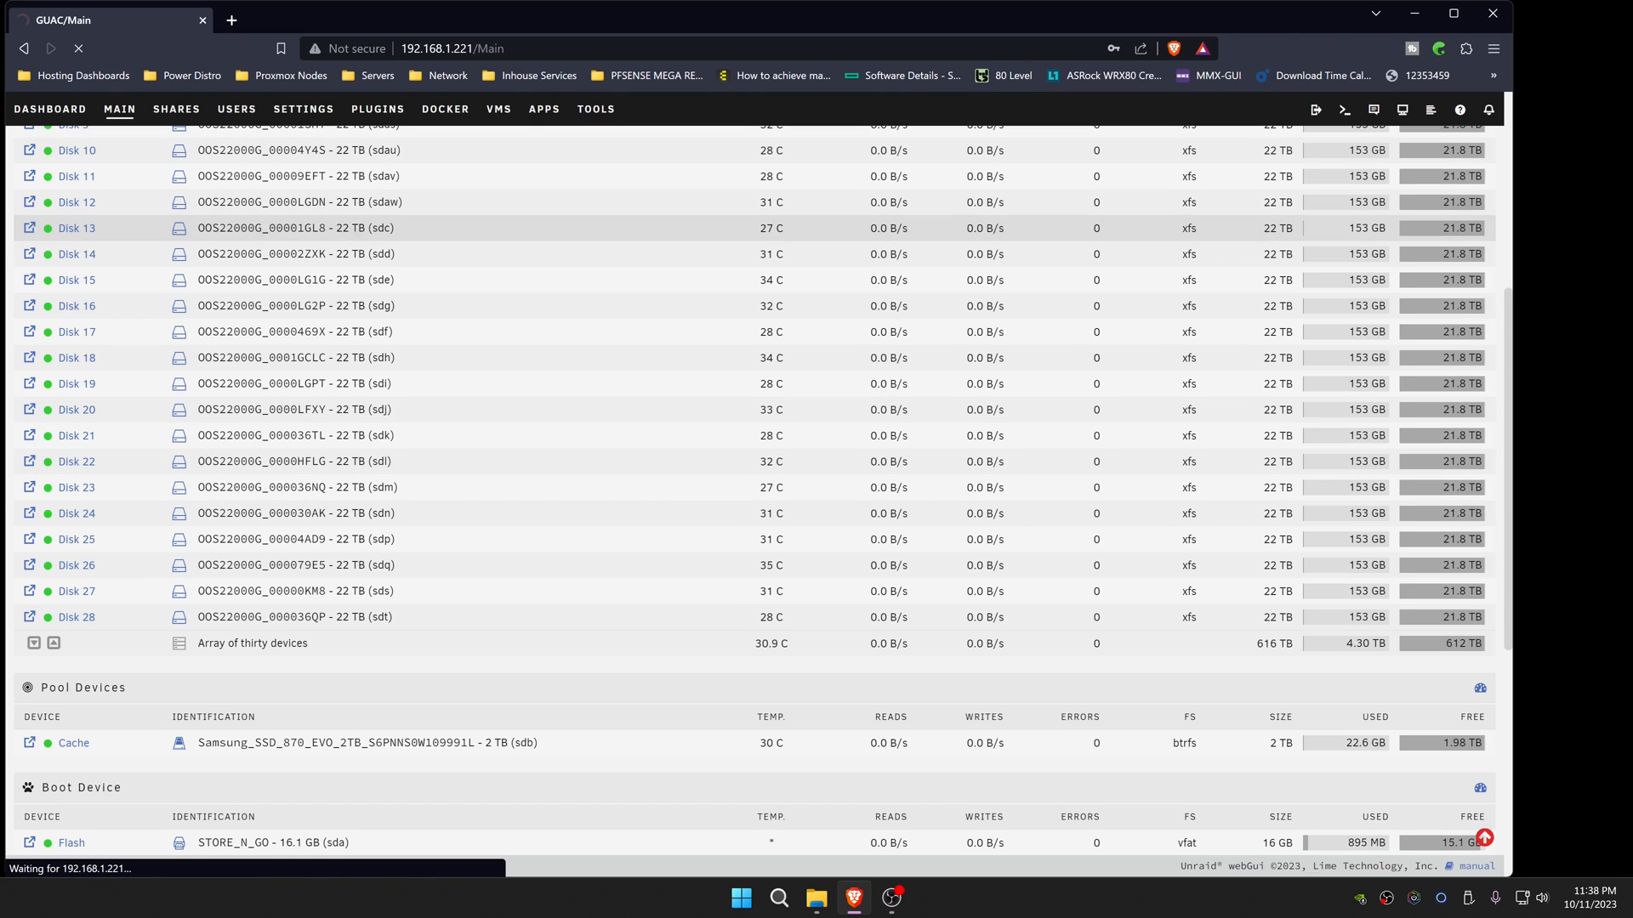
Step: Dismiss the blank Add Share form and open the isos share settings
{"action": "left_click", "coordinate": [175, 108]}
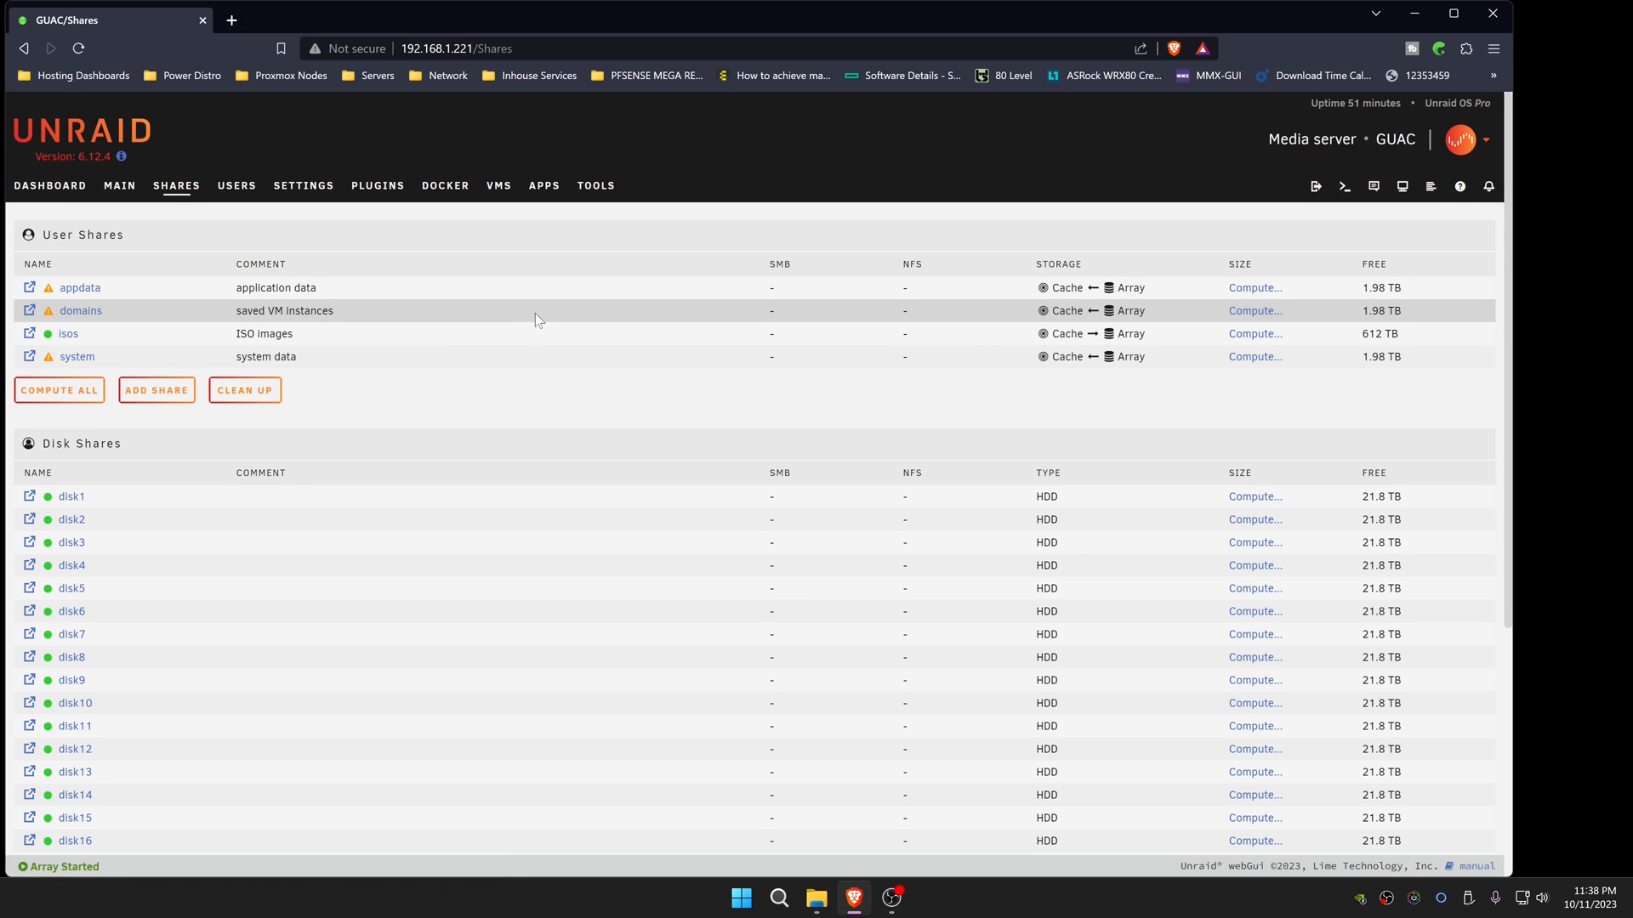
{"action": "mouse_move", "coordinate": [155, 390]}
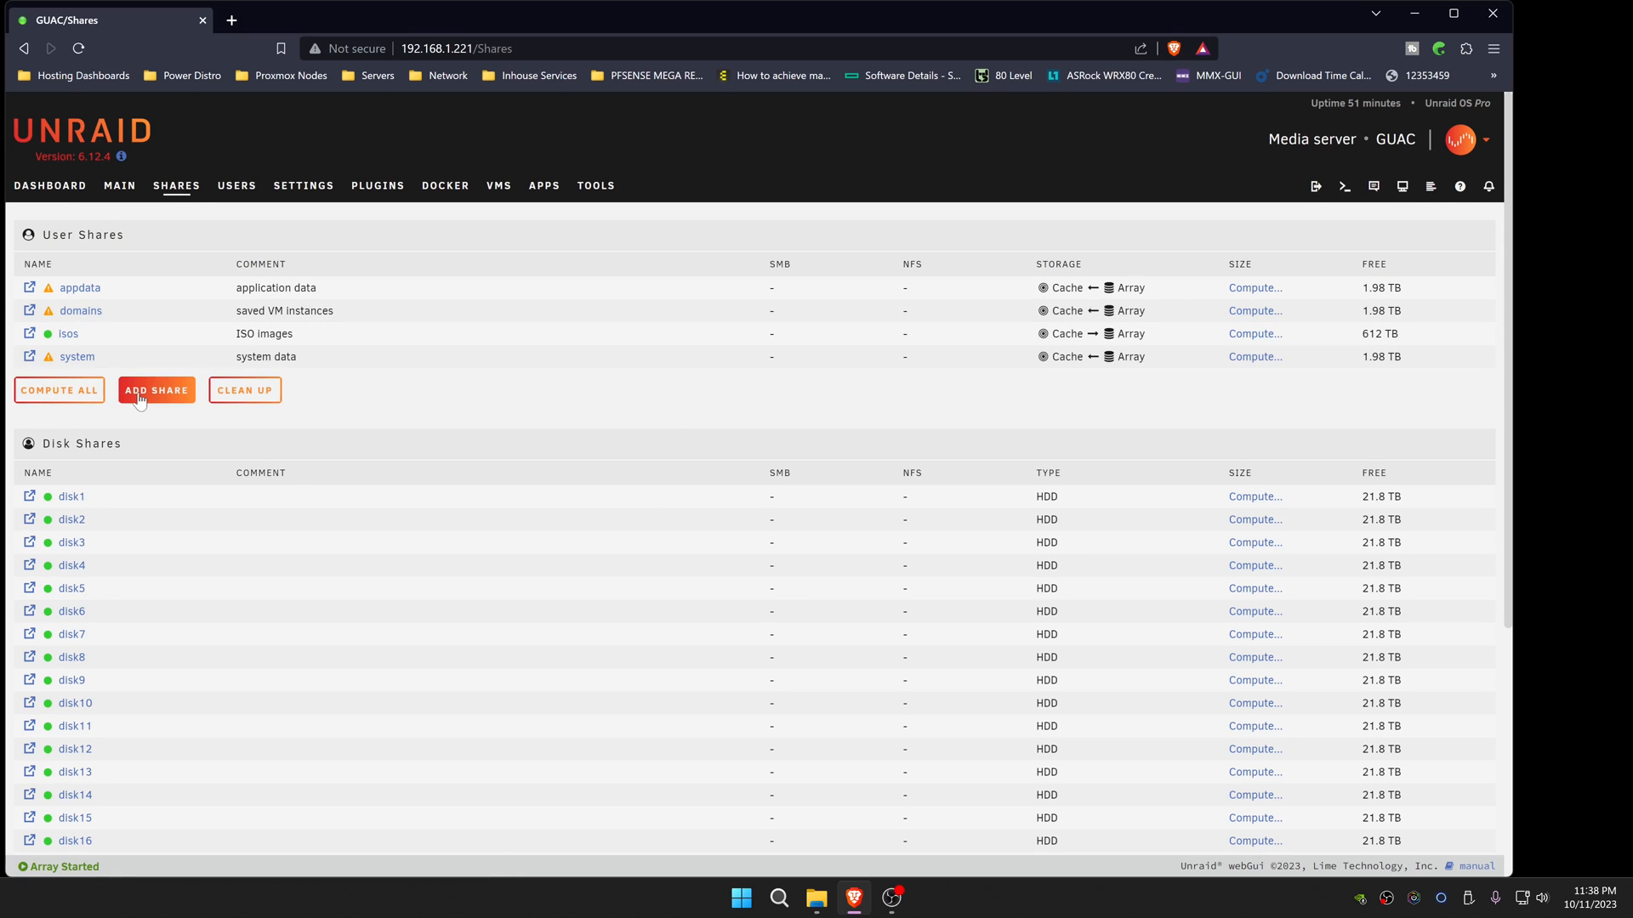
{"action": "left_click", "coordinate": [154, 389]}
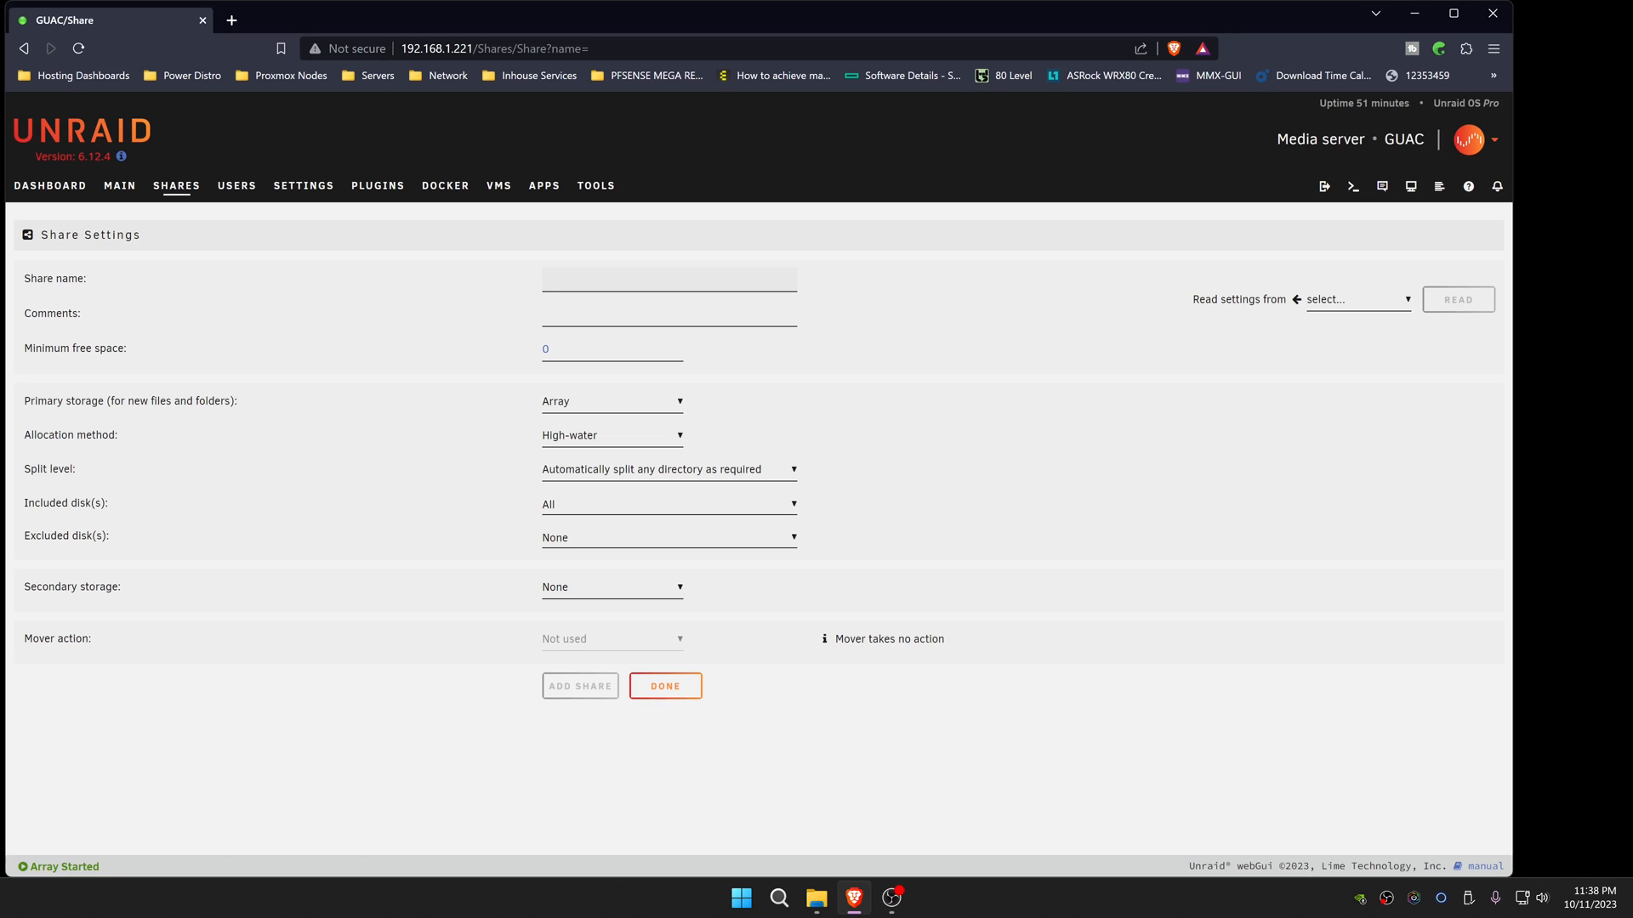
{"action": "left_click", "coordinate": [668, 278]}
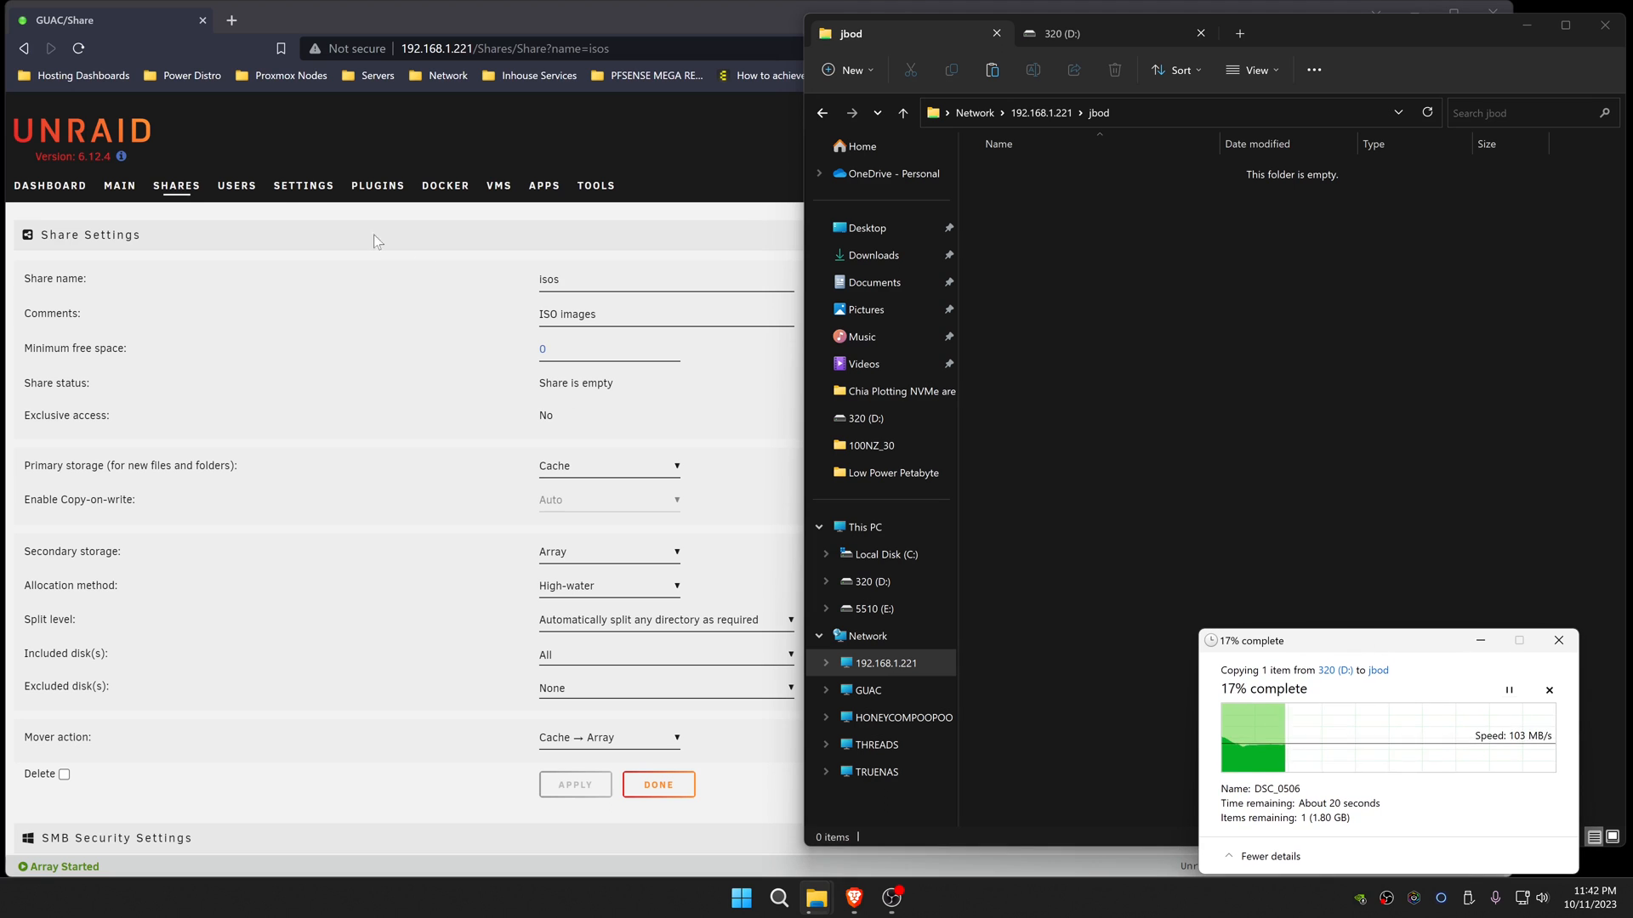
Step: Review the Processor, System, Interface, Parity and Array dashboard panels during the copy
{"action": "left_click", "coordinate": [49, 186]}
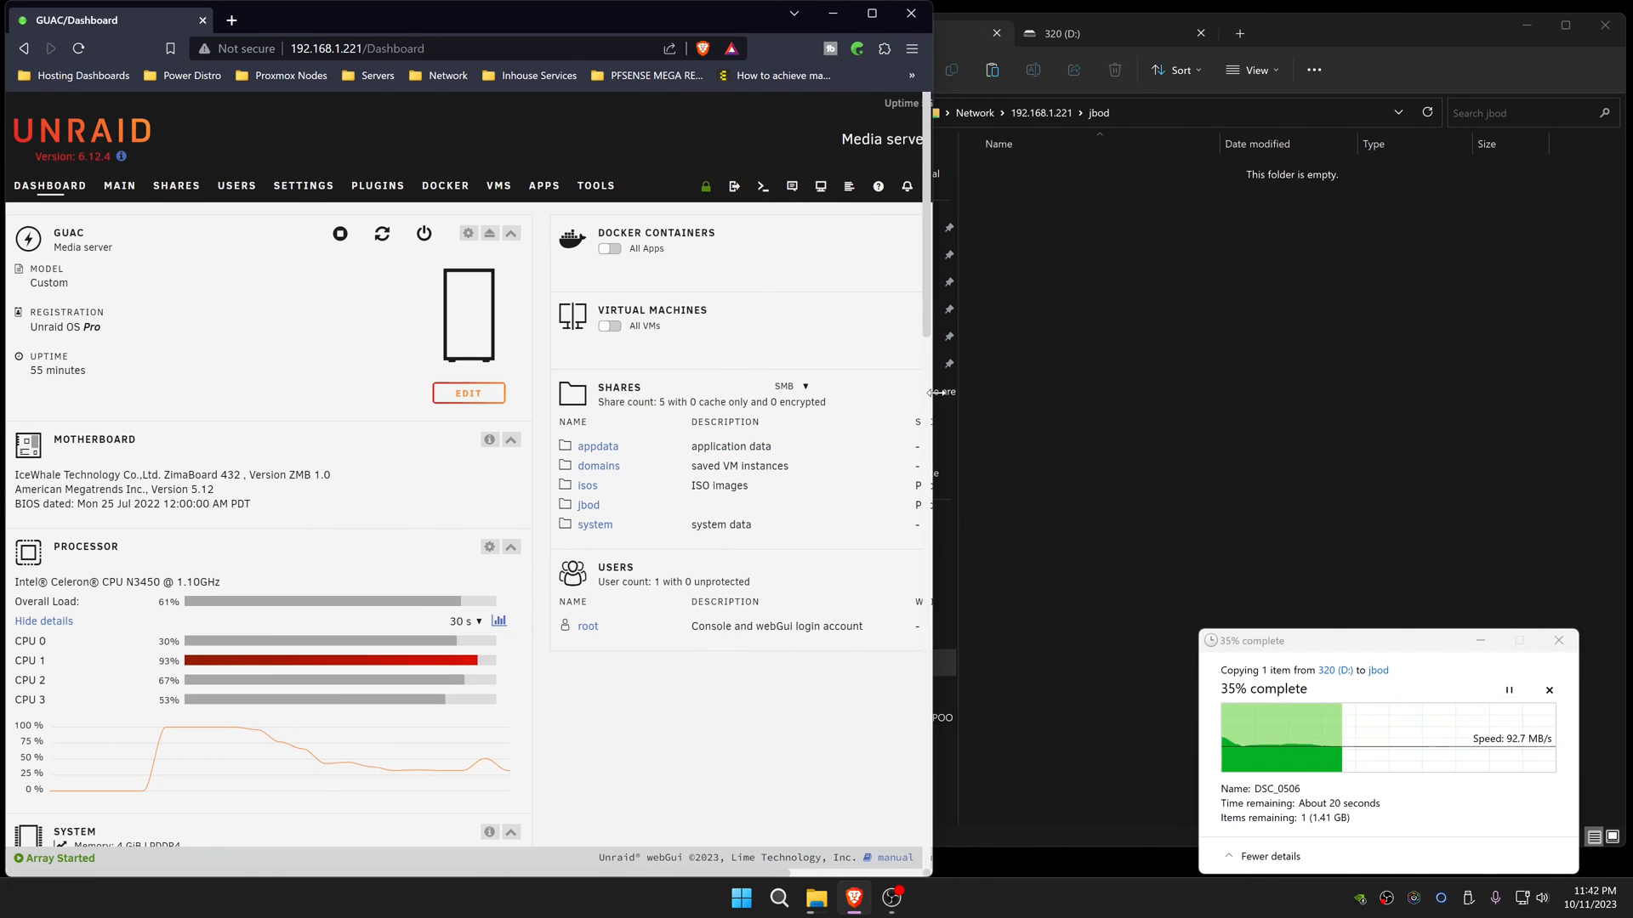
{"action": "scroll", "scroll_direction": "down", "scroll_amount": 3}
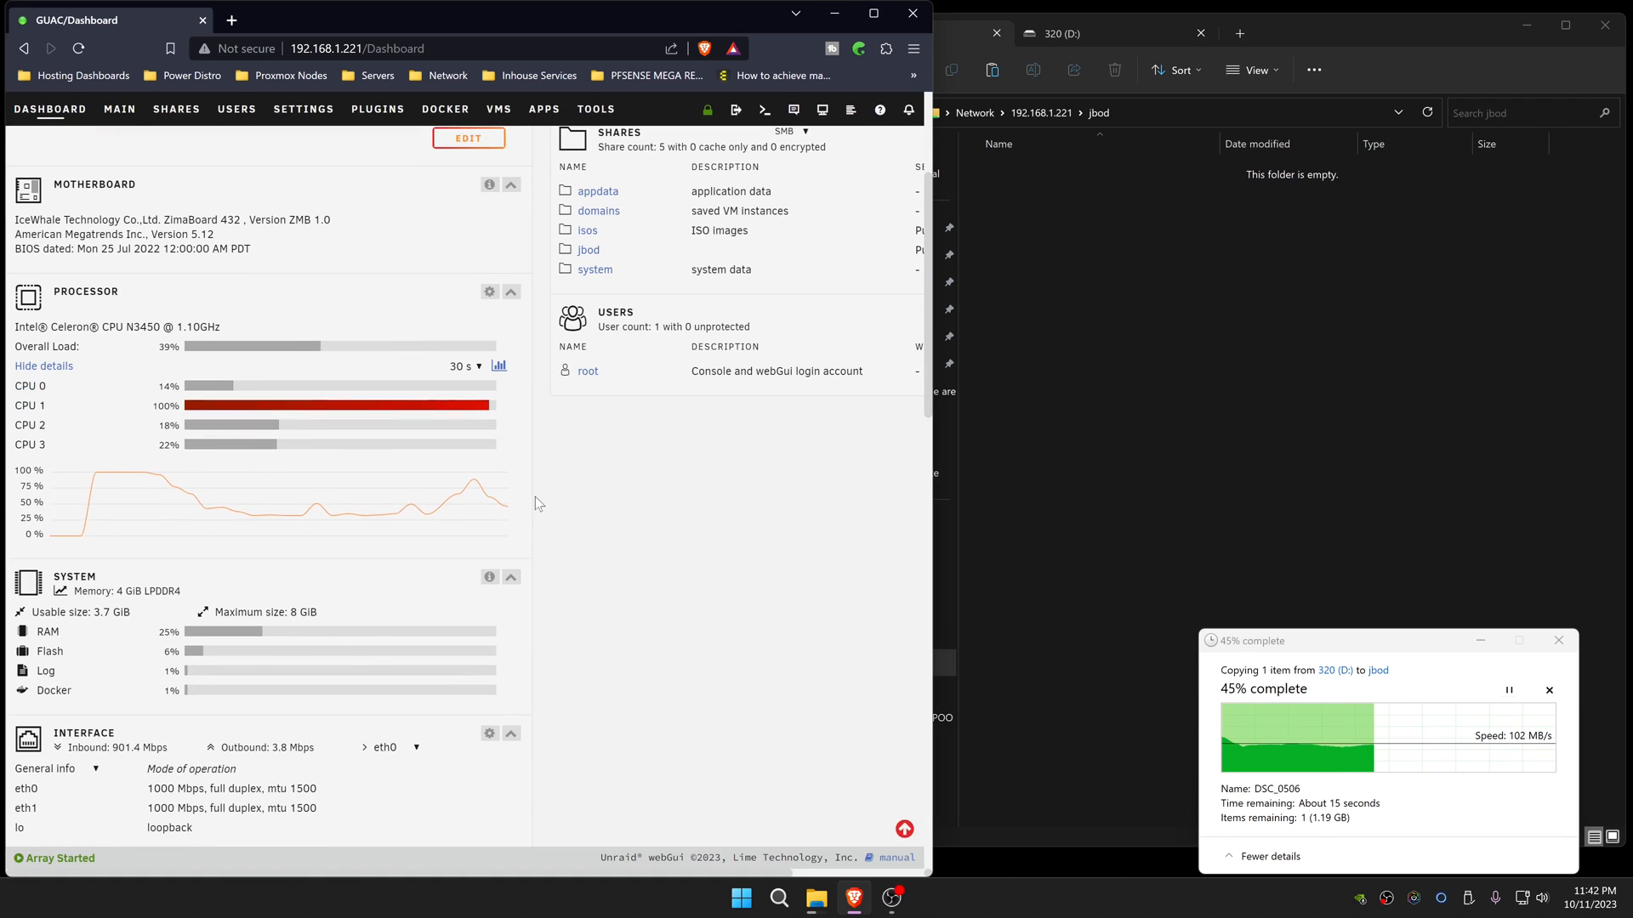
{"action": "scroll", "scroll_direction": "down", "scroll_amount": 3}
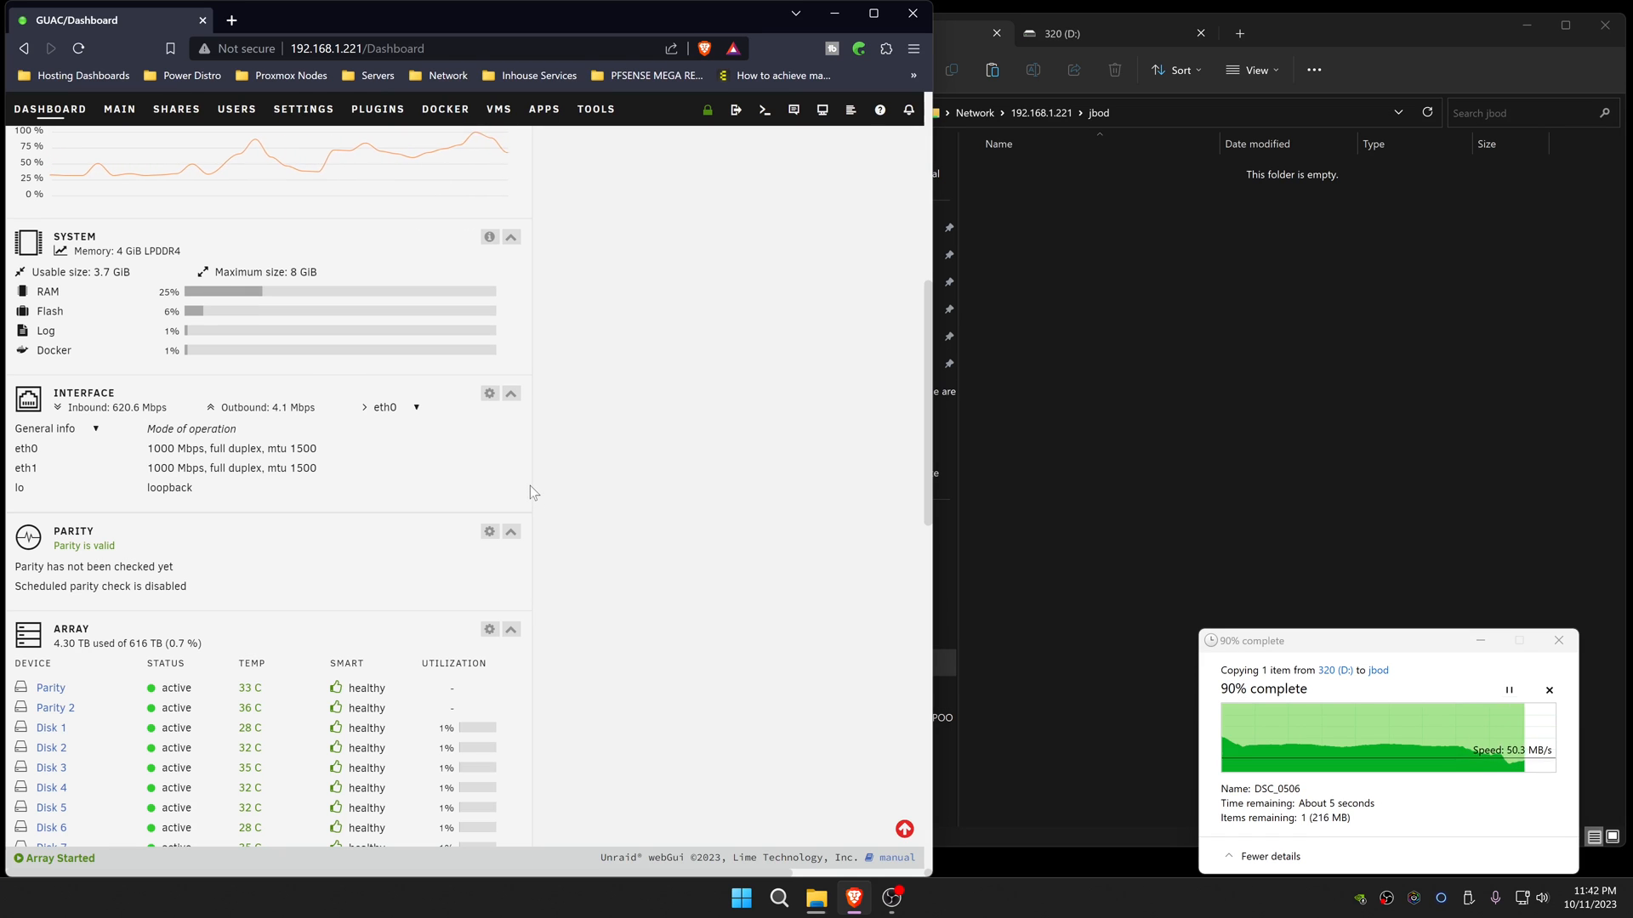
{"action": "scroll", "scroll_direction": "up", "scroll_amount": 3}
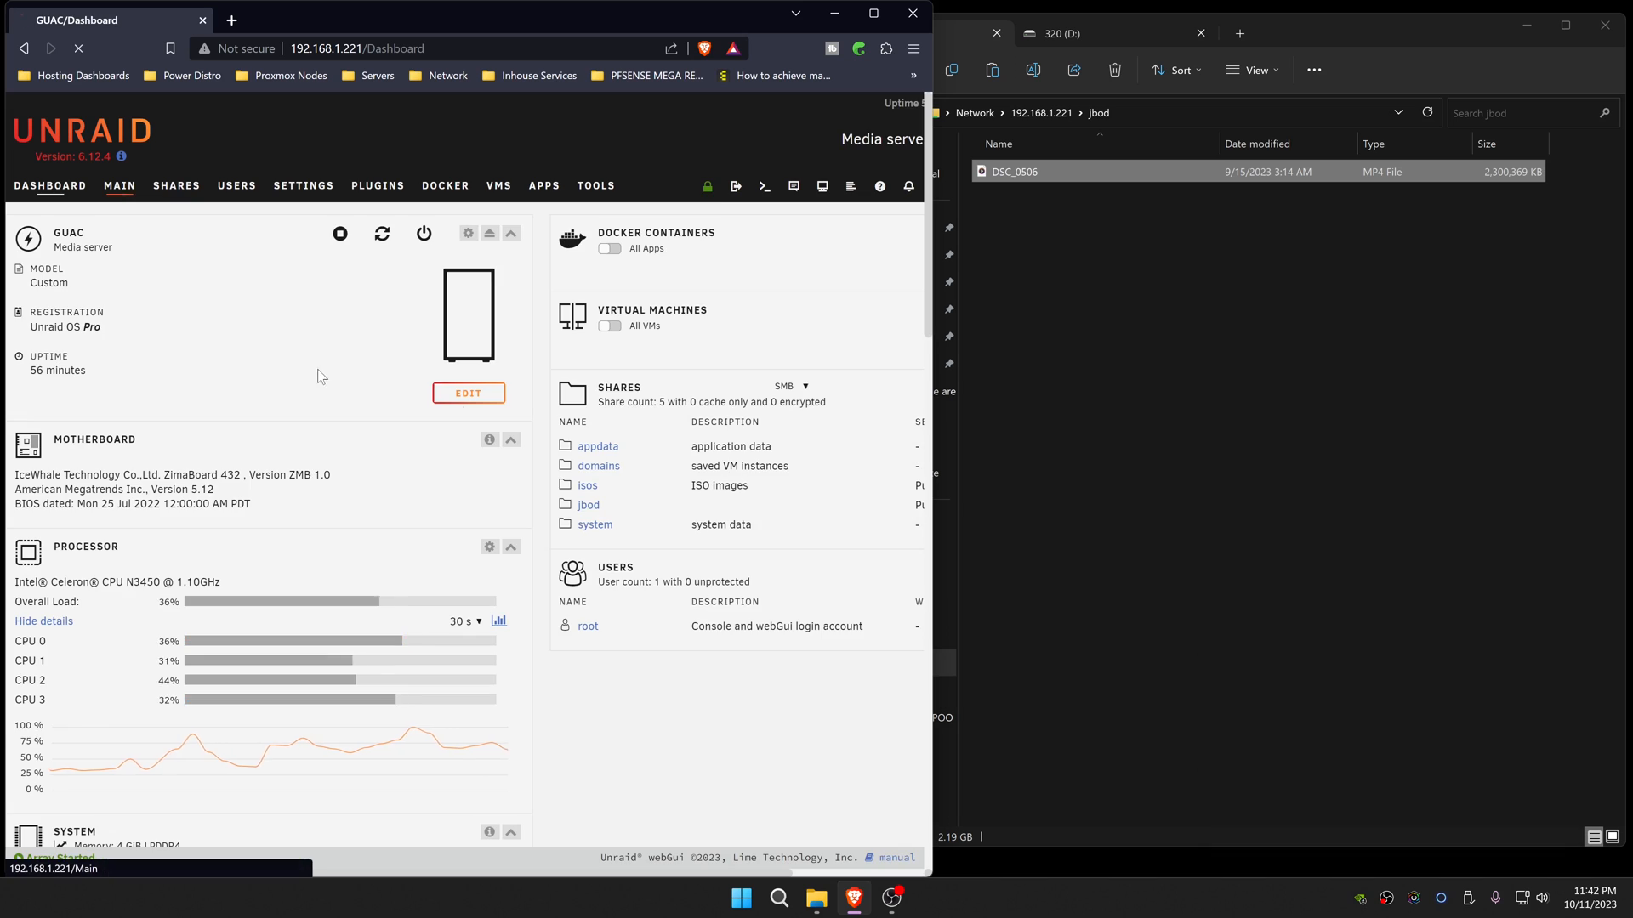
Step: Check CPU load on the dashboard, then view per-disk usage on MAIN (Disk 1 at 156 GB)
{"action": "left_click", "coordinate": [119, 185]}
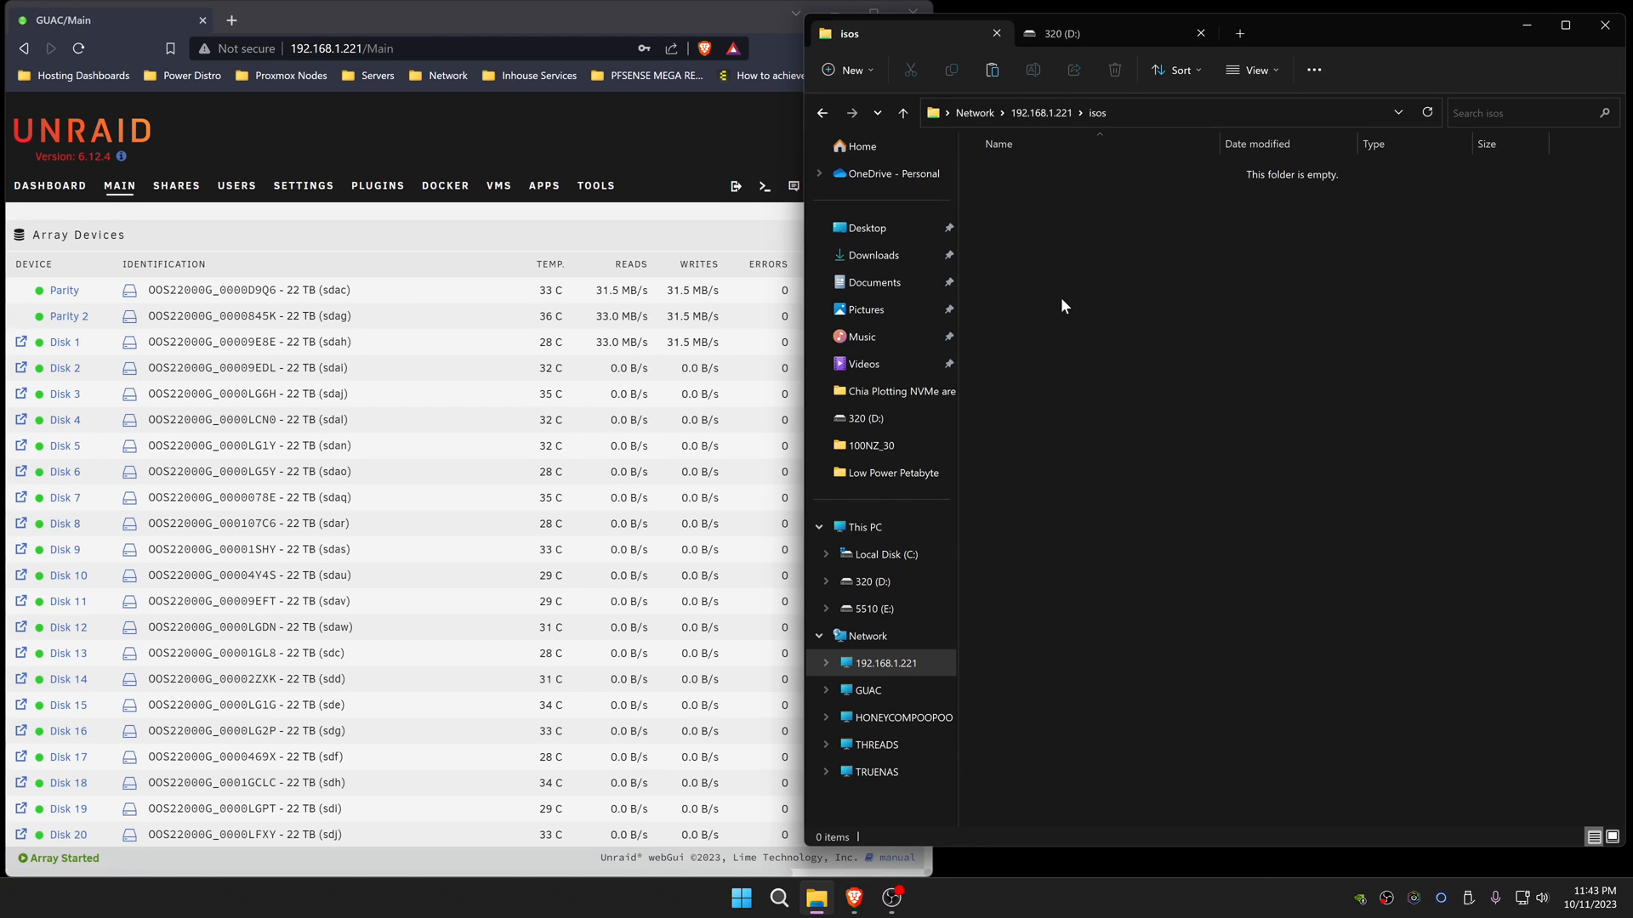
{"action": "mouse_move", "coordinate": [1219, 358]}
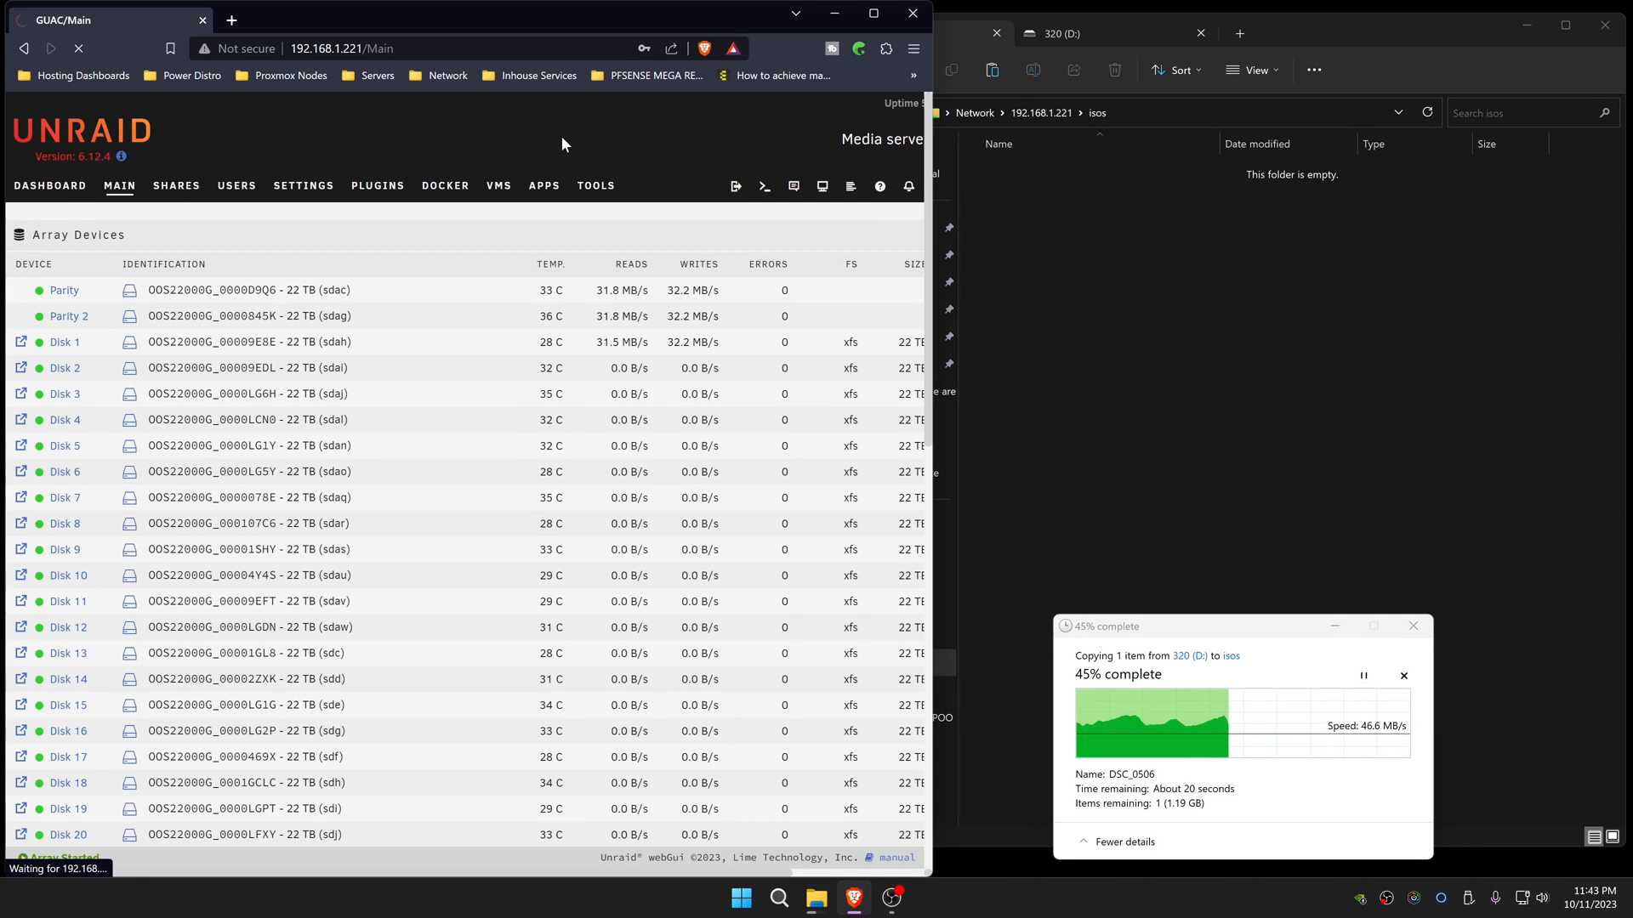
{"action": "left_click", "coordinate": [49, 185]}
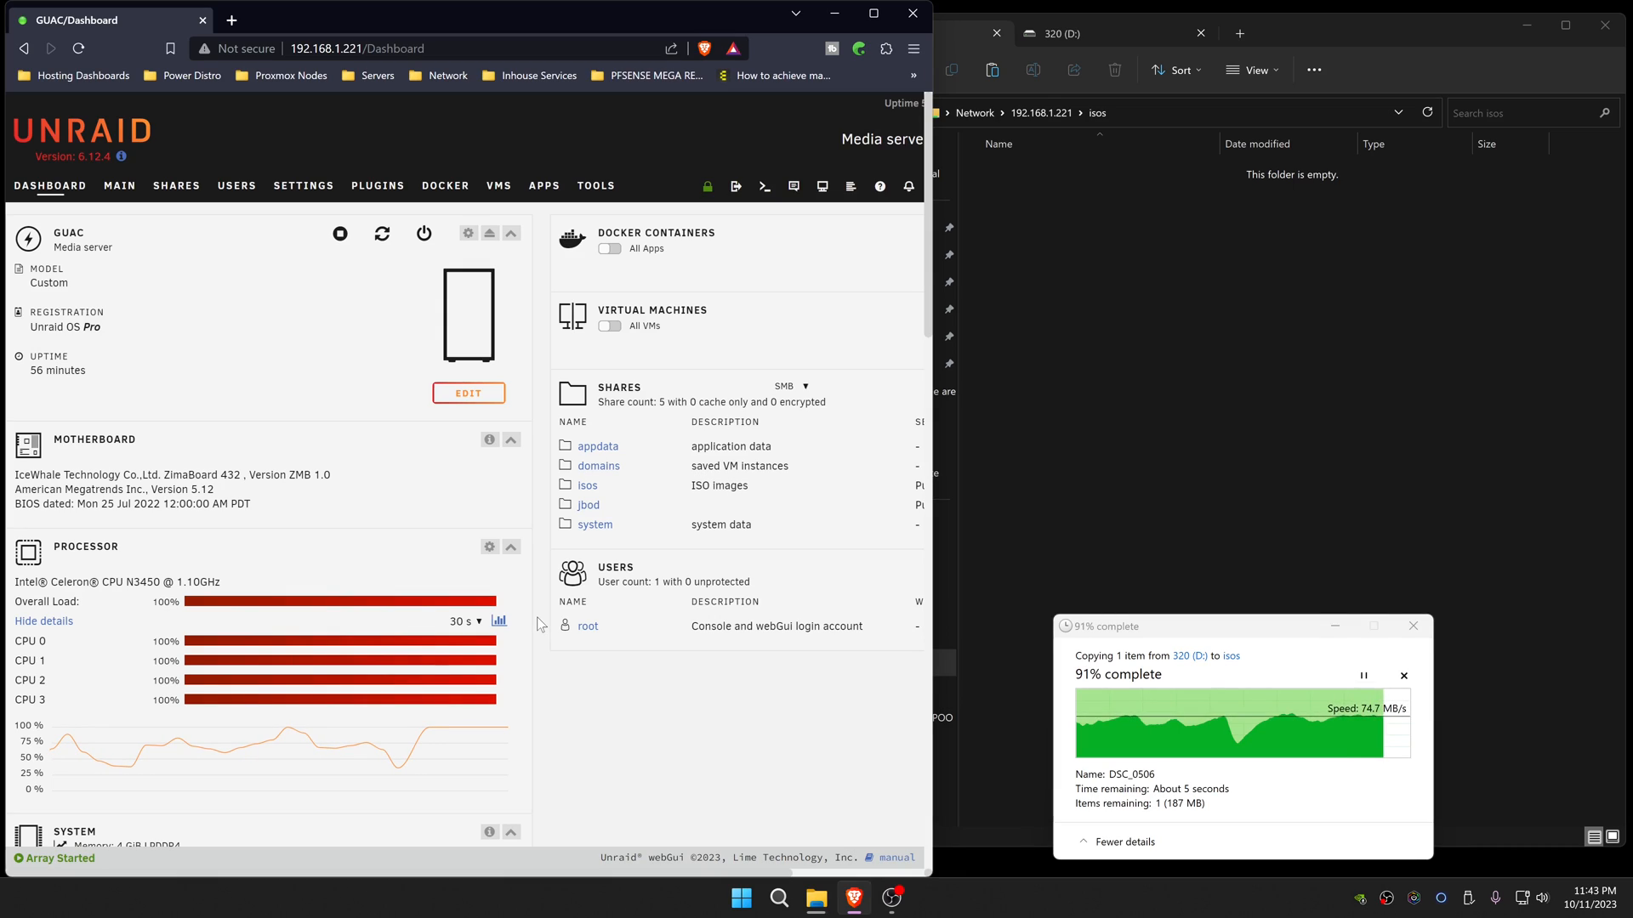
{"action": "scroll", "scroll_direction": "down", "scroll_amount": 3}
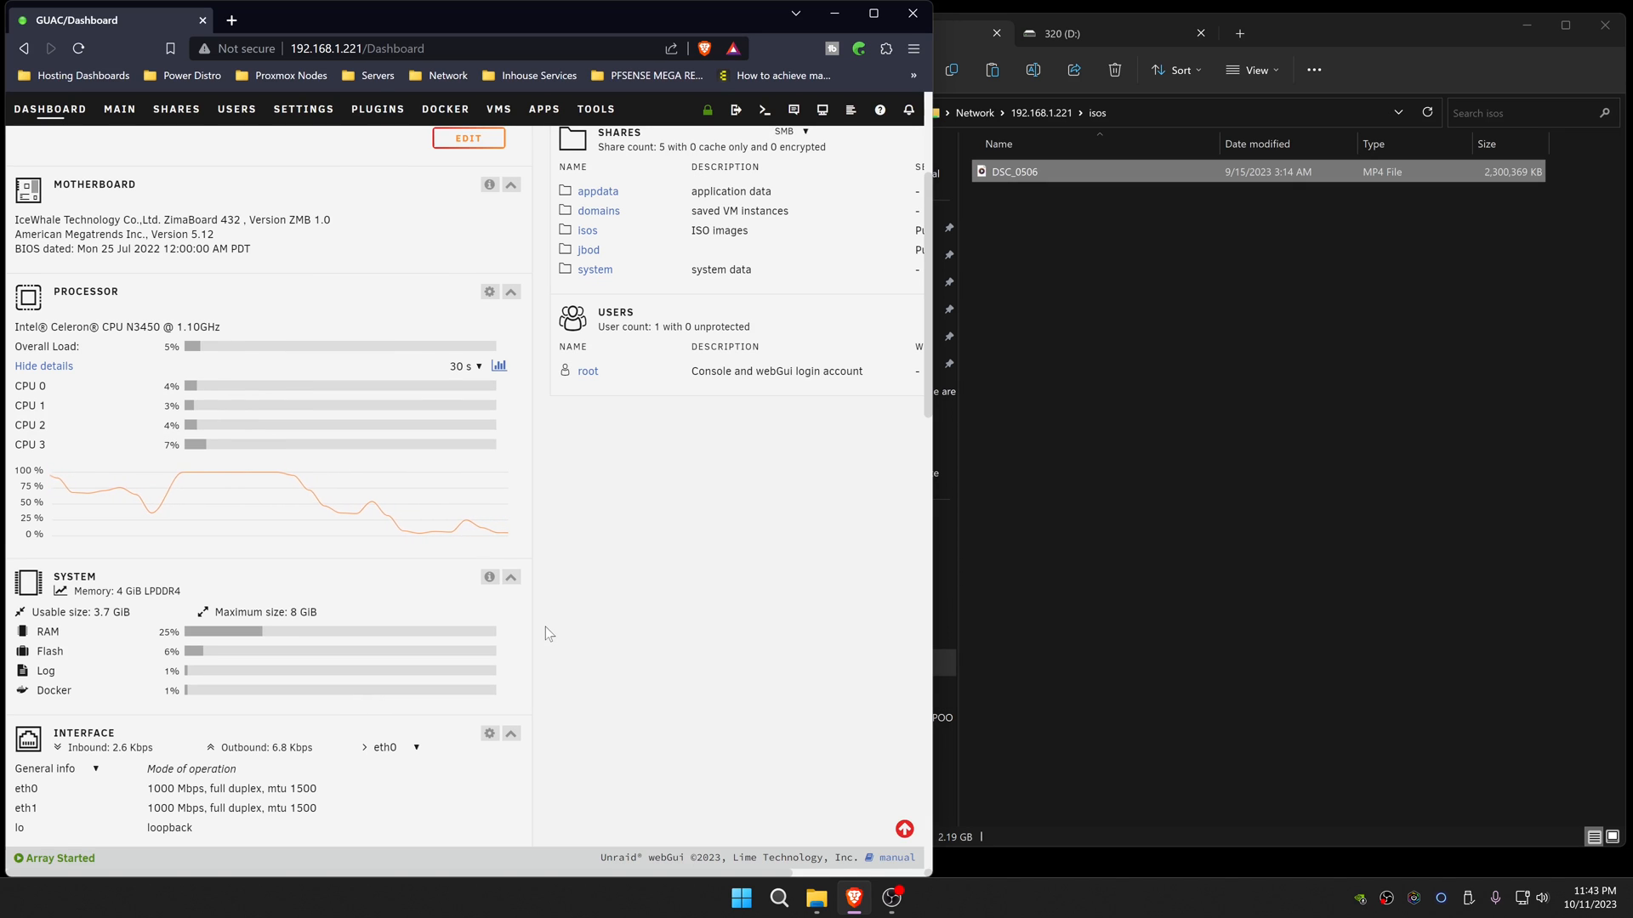
{"action": "left_click", "coordinate": [119, 108]}
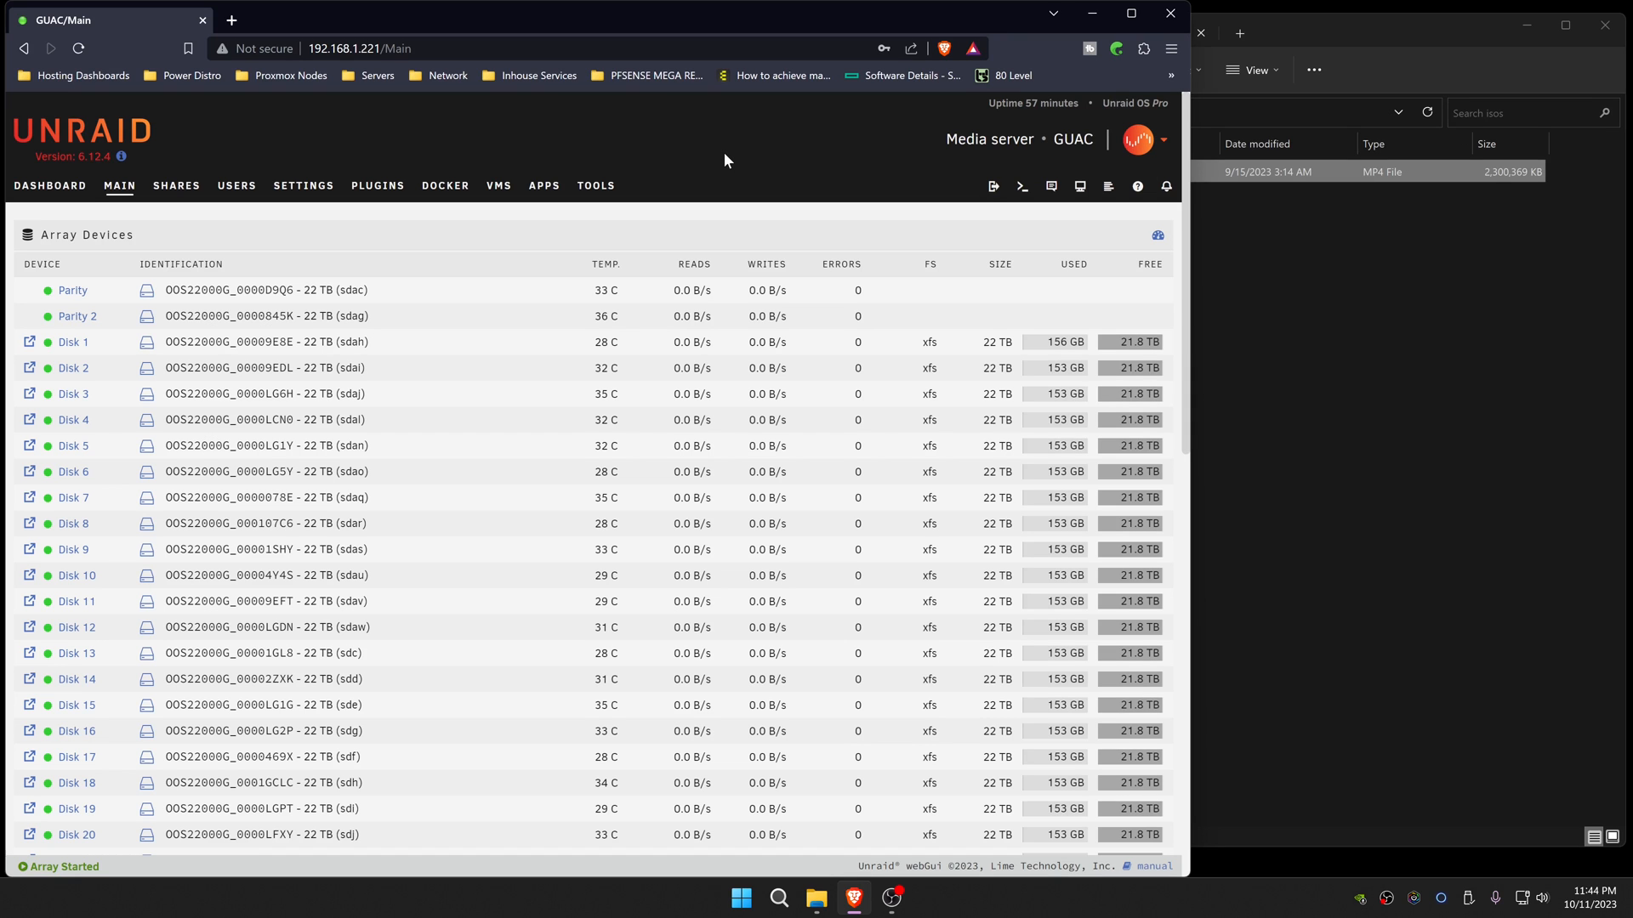
Step: Verify DSC_0506 is 3840×2160 and play it from the jbod share
{"action": "scroll", "scroll_direction": "down", "scroll_amount": 3}
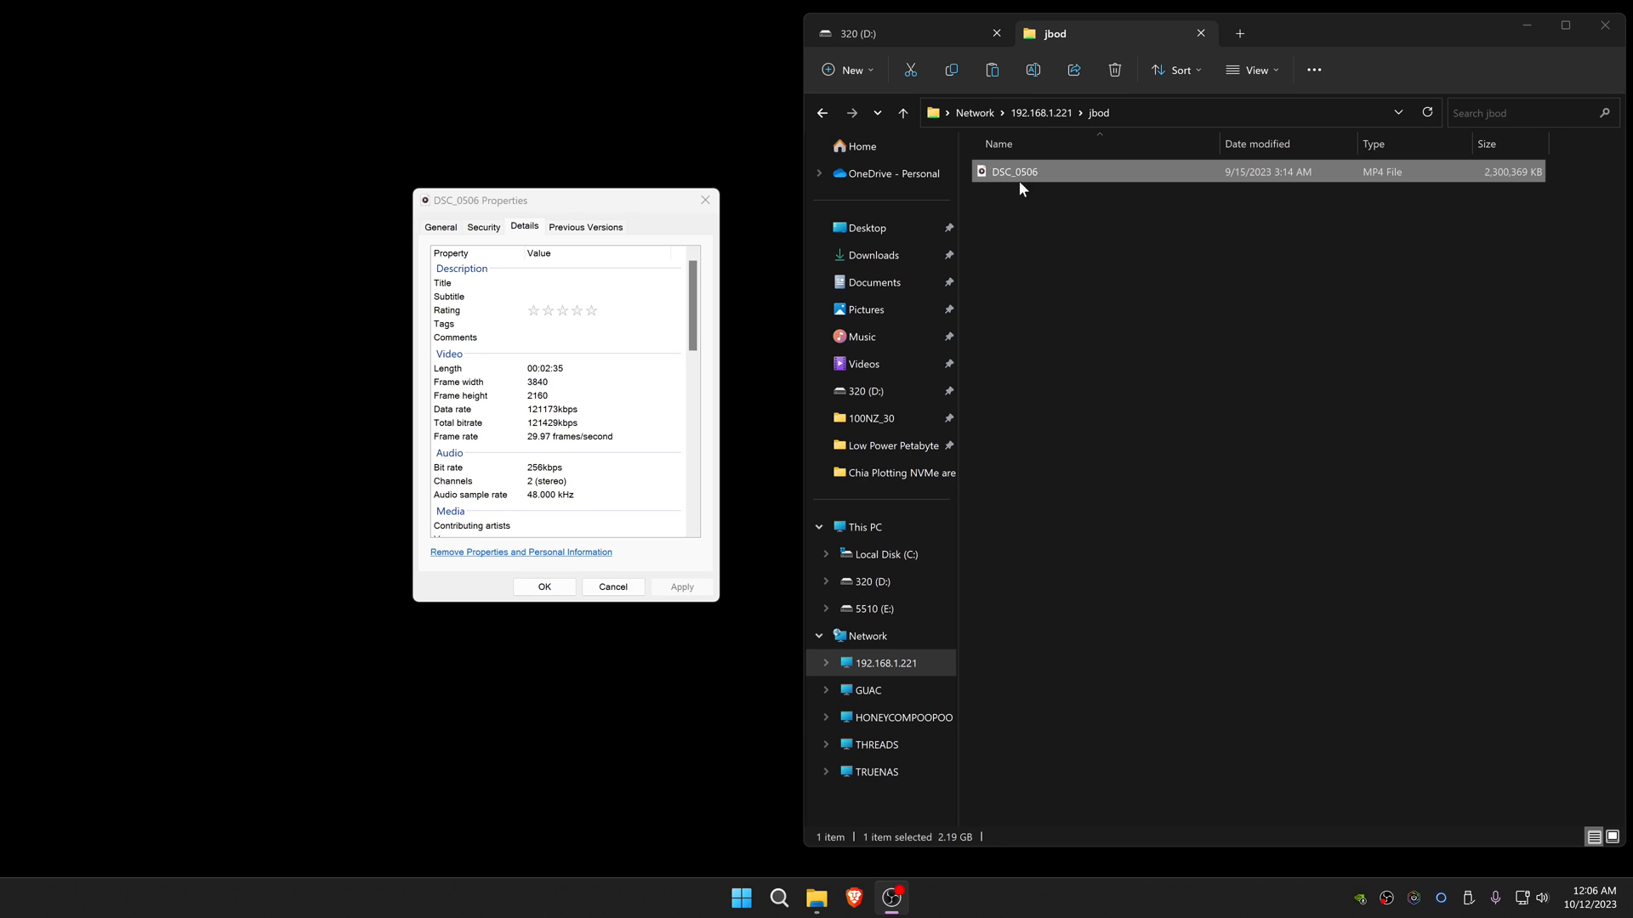
{"action": "mouse_move", "coordinate": [1020, 180]}
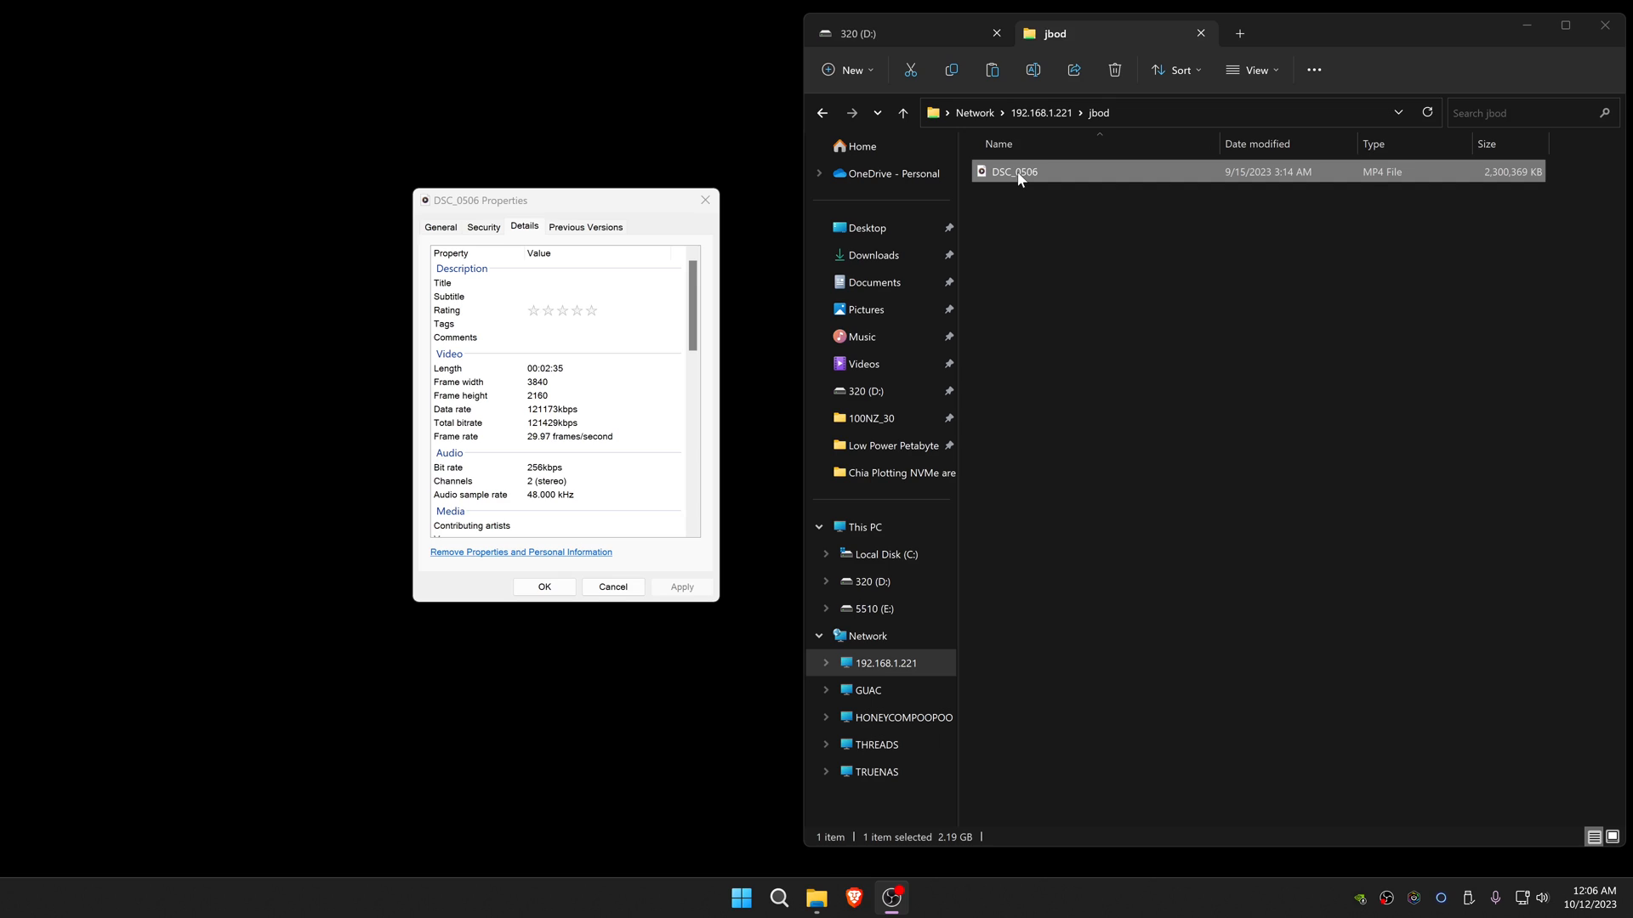
{"action": "double_click", "coordinate": [1015, 171]}
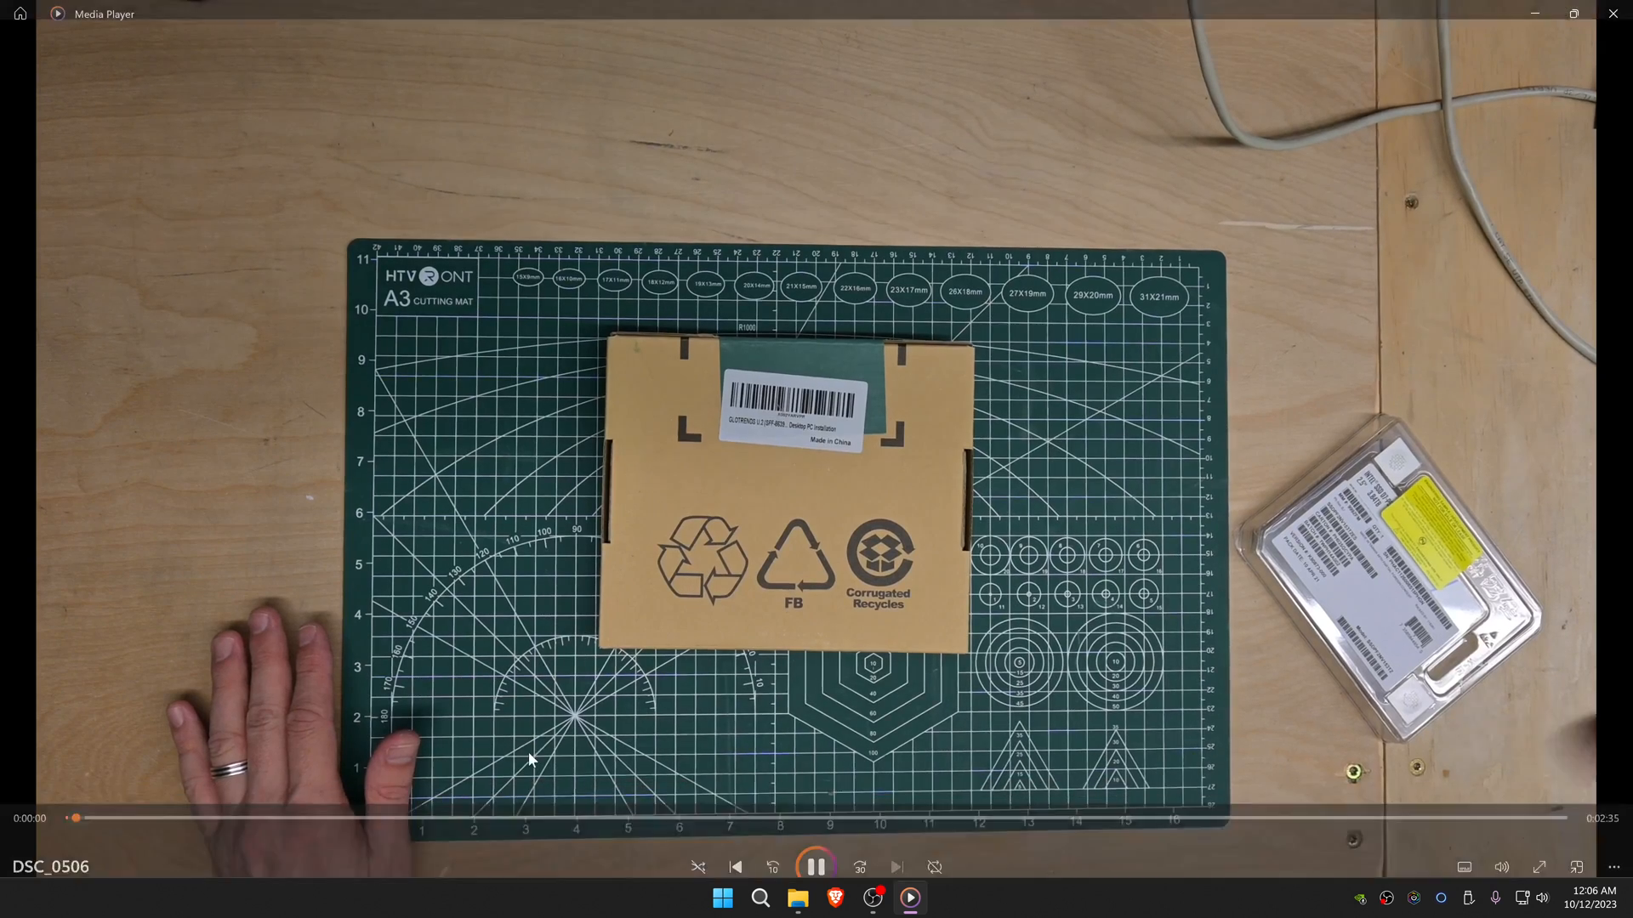
Step: Skip the video ahead to 1:57 of 2:35 and pause it
{"action": "left_click", "coordinate": [93, 792]}
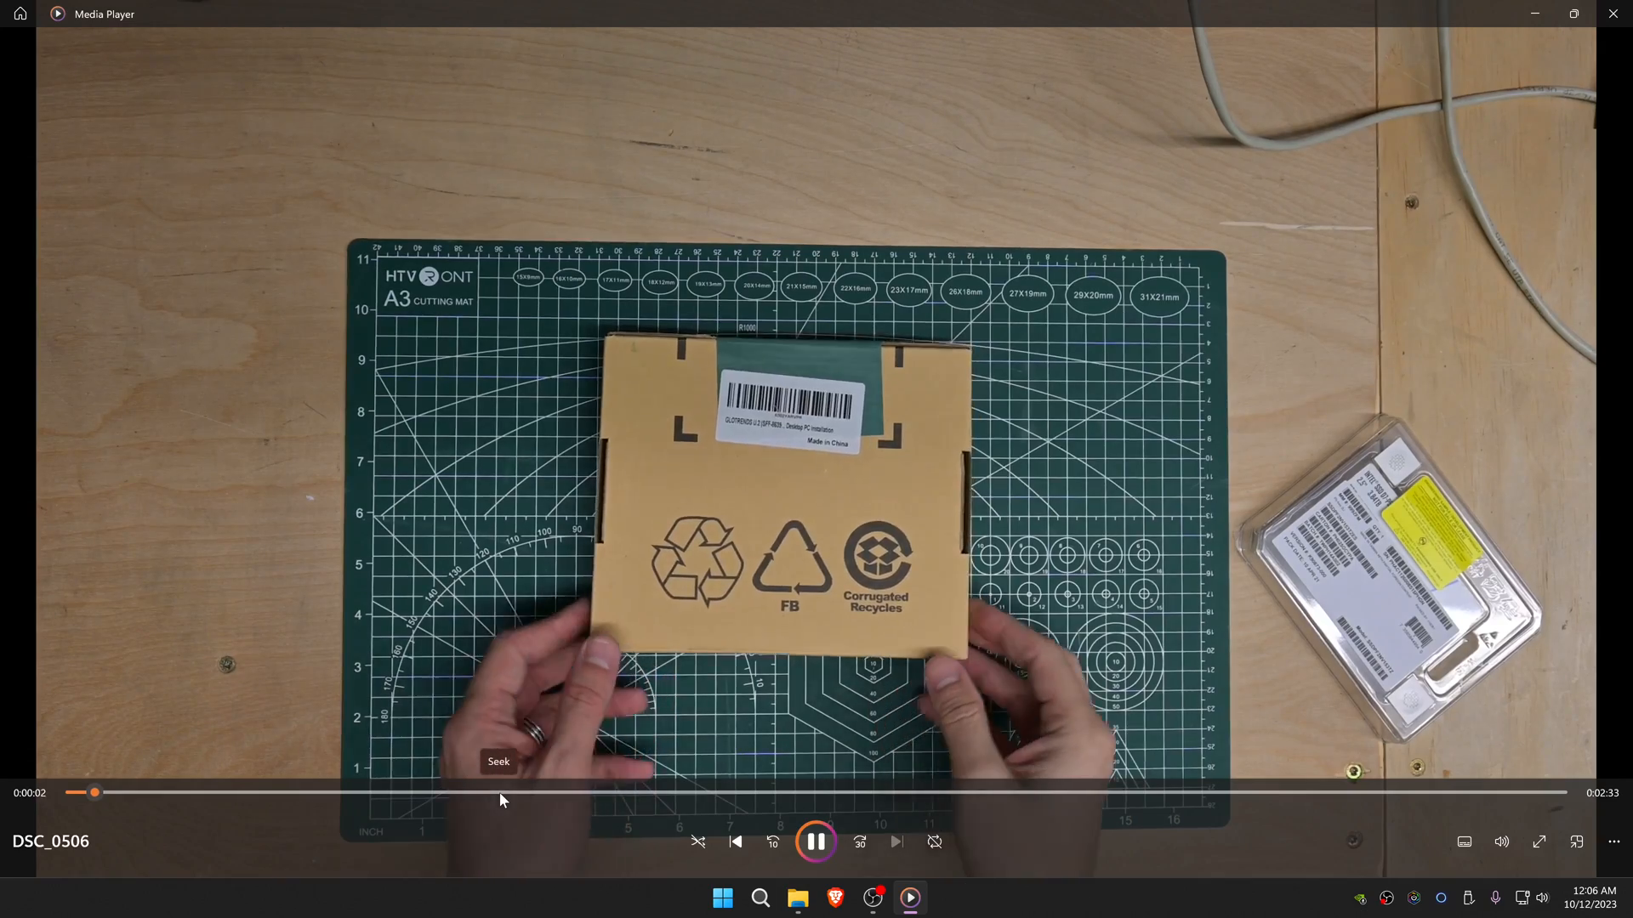
{"action": "left_click", "coordinate": [505, 793]}
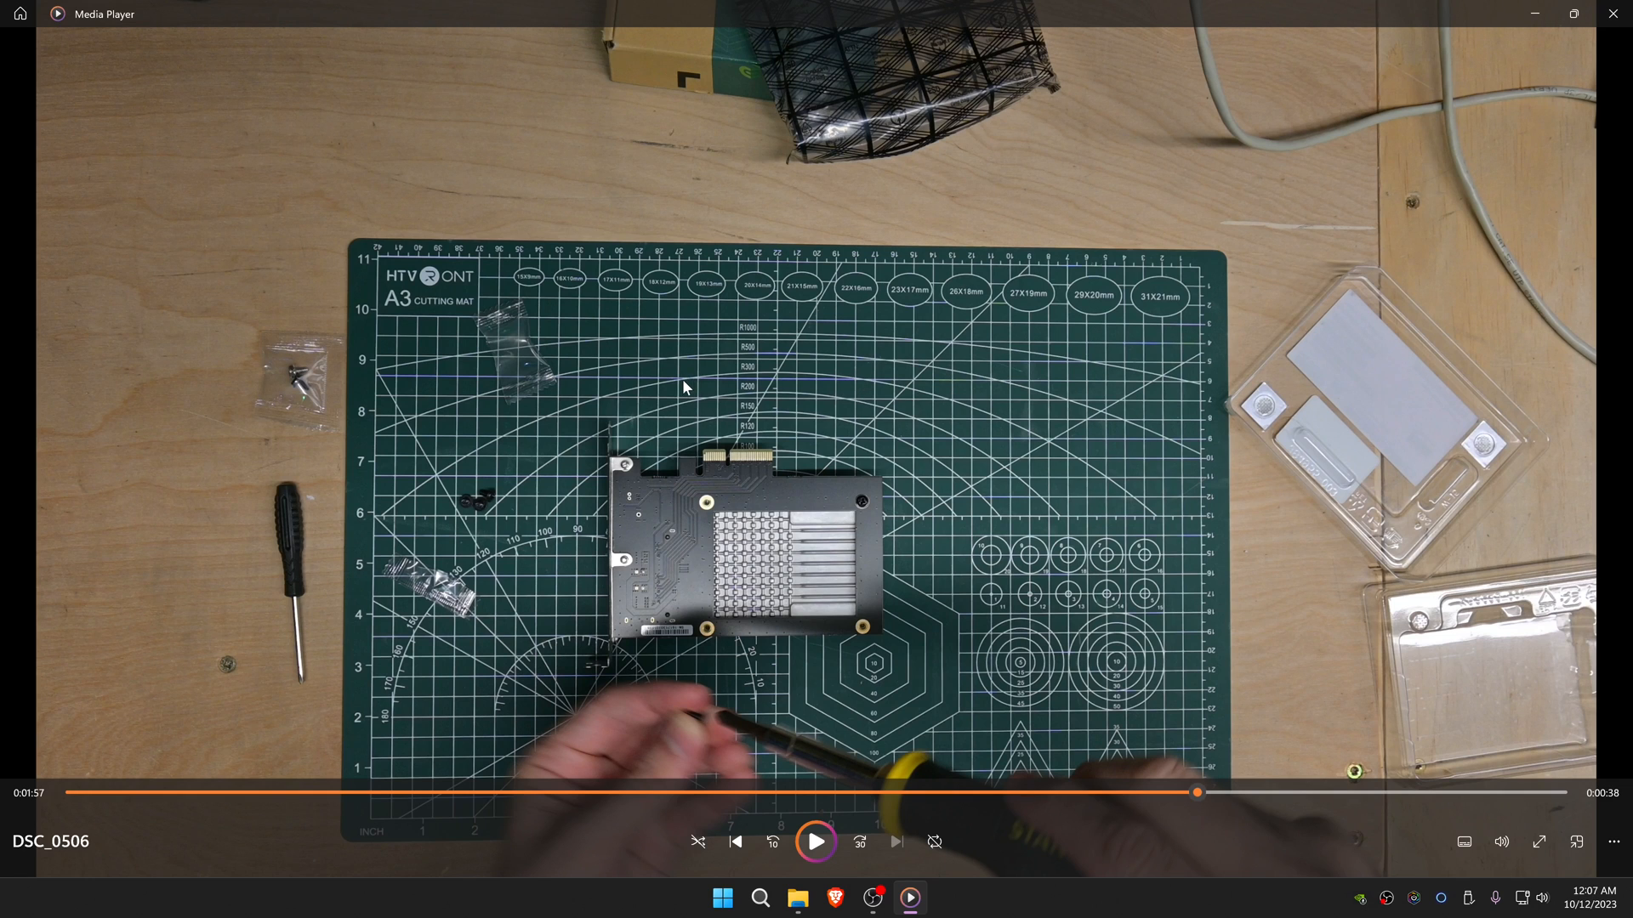
{"action": "mouse_move", "coordinate": [688, 404]}
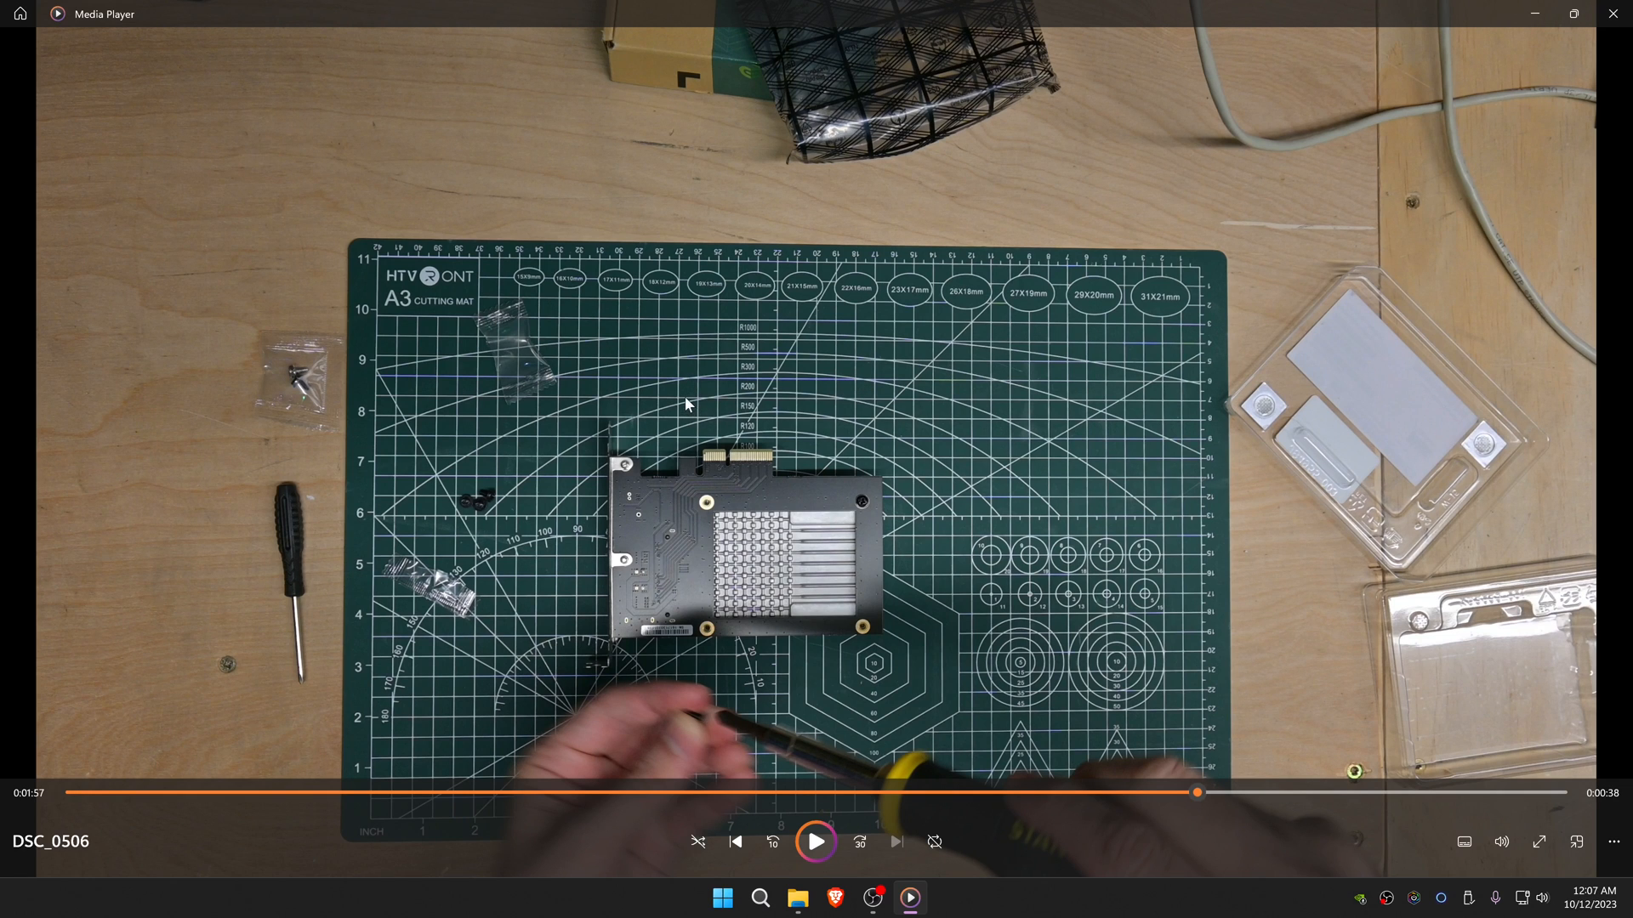
{"action": "mouse_move", "coordinate": [1615, 13]}
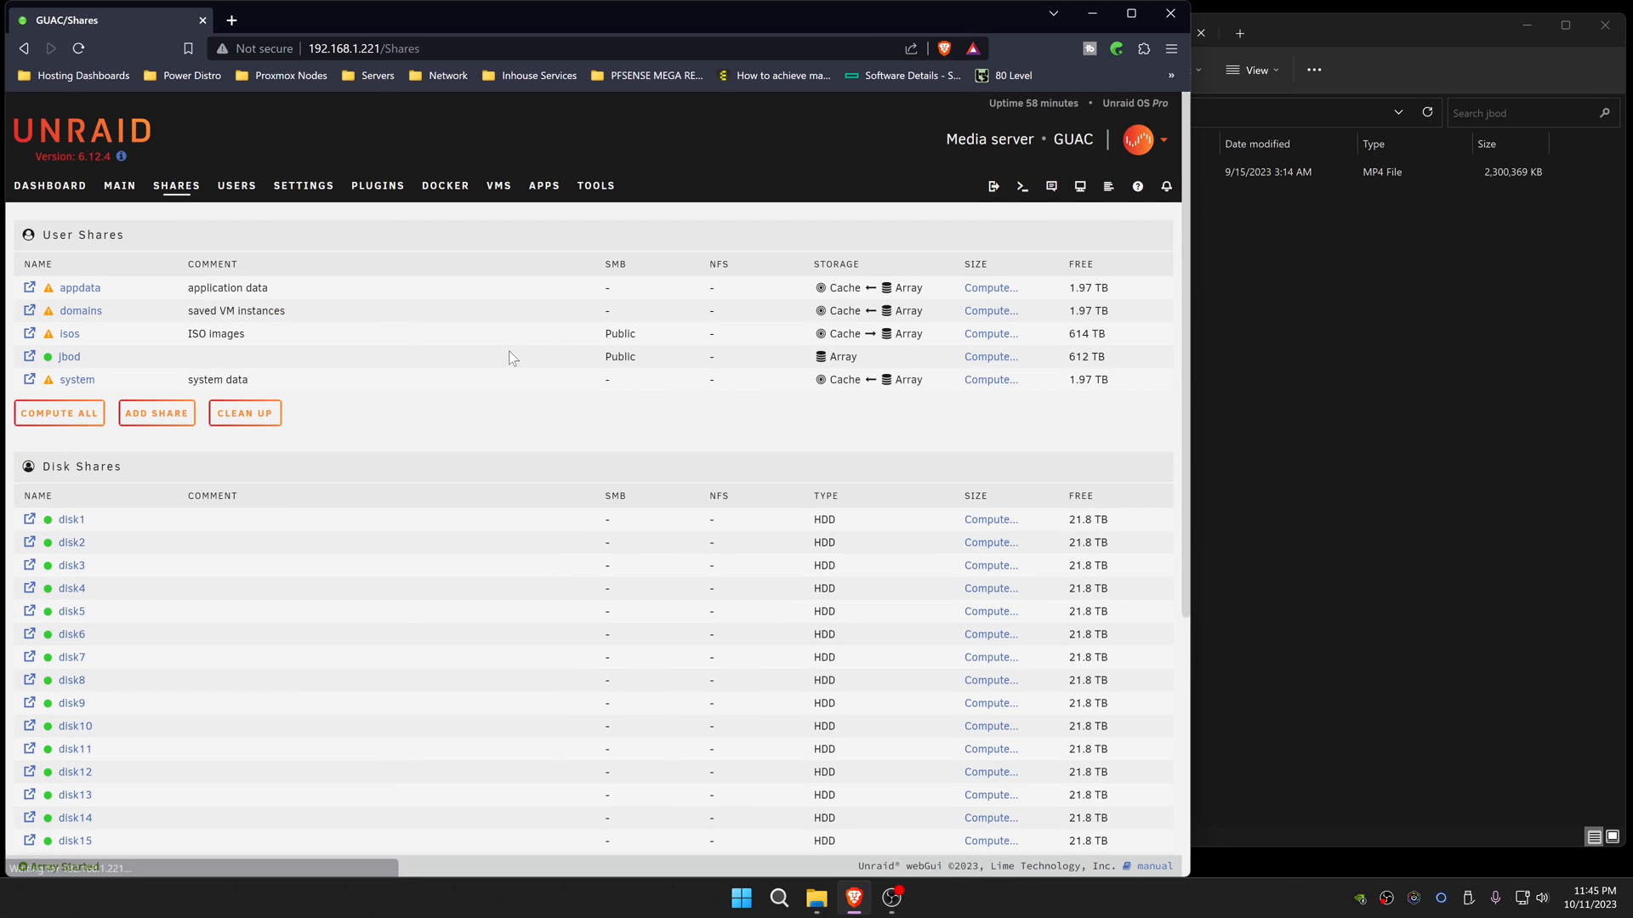
Step: Show the array summary: 30 devices, 616 TB total, 4.30 TB used, 612 TB free
{"action": "left_click", "coordinate": [119, 186]}
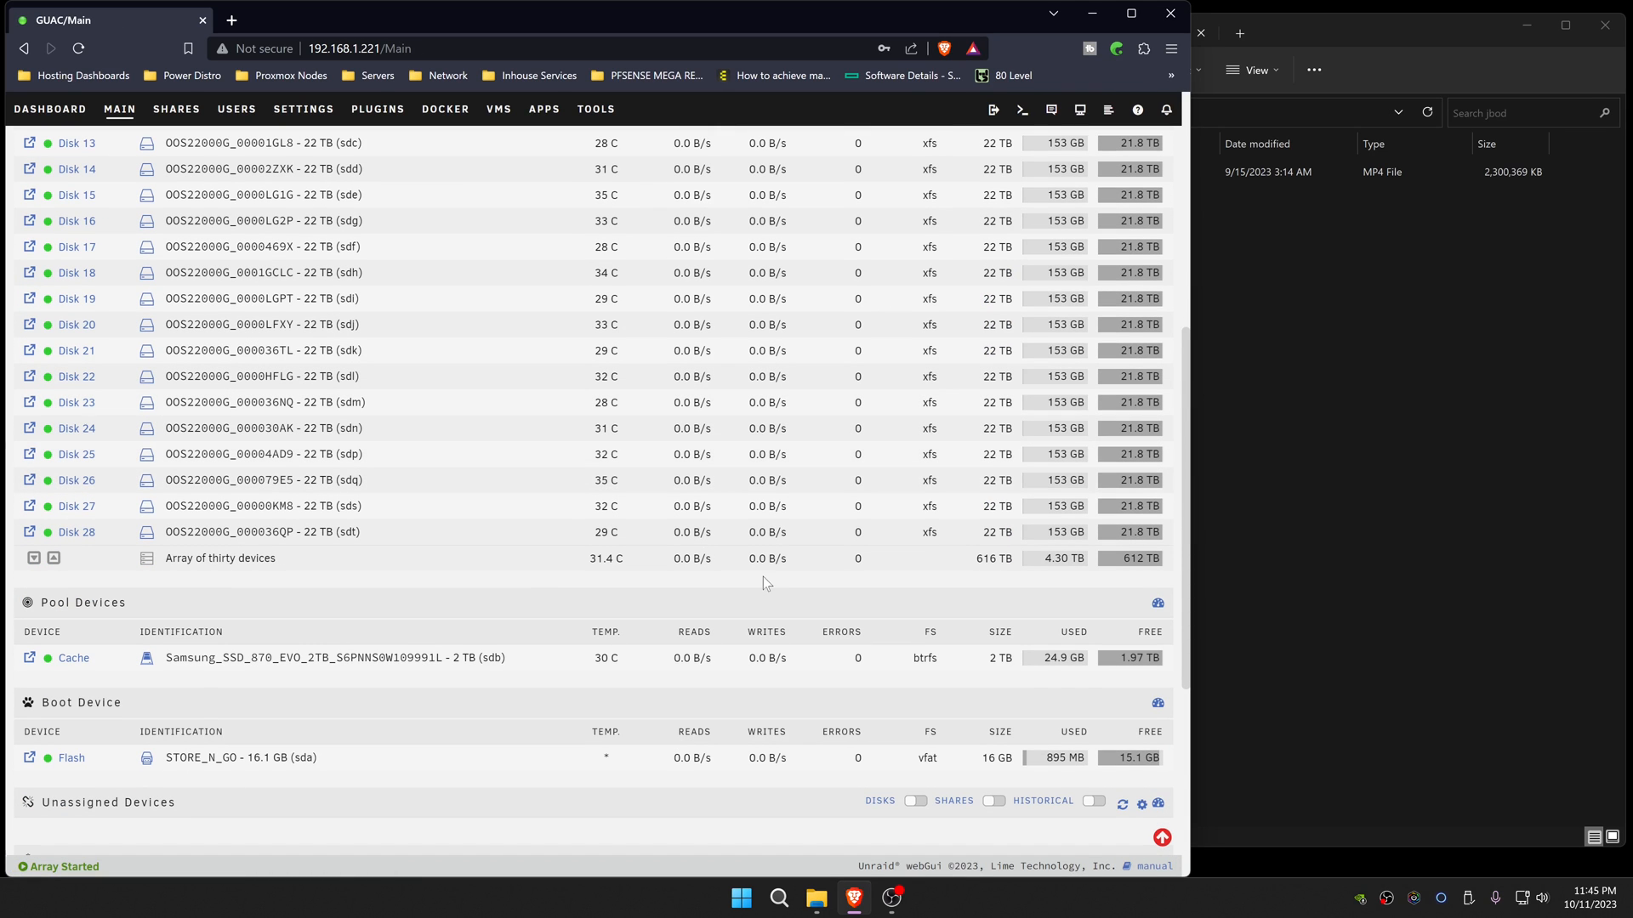
{"action": "mouse_move", "coordinate": [757, 594]}
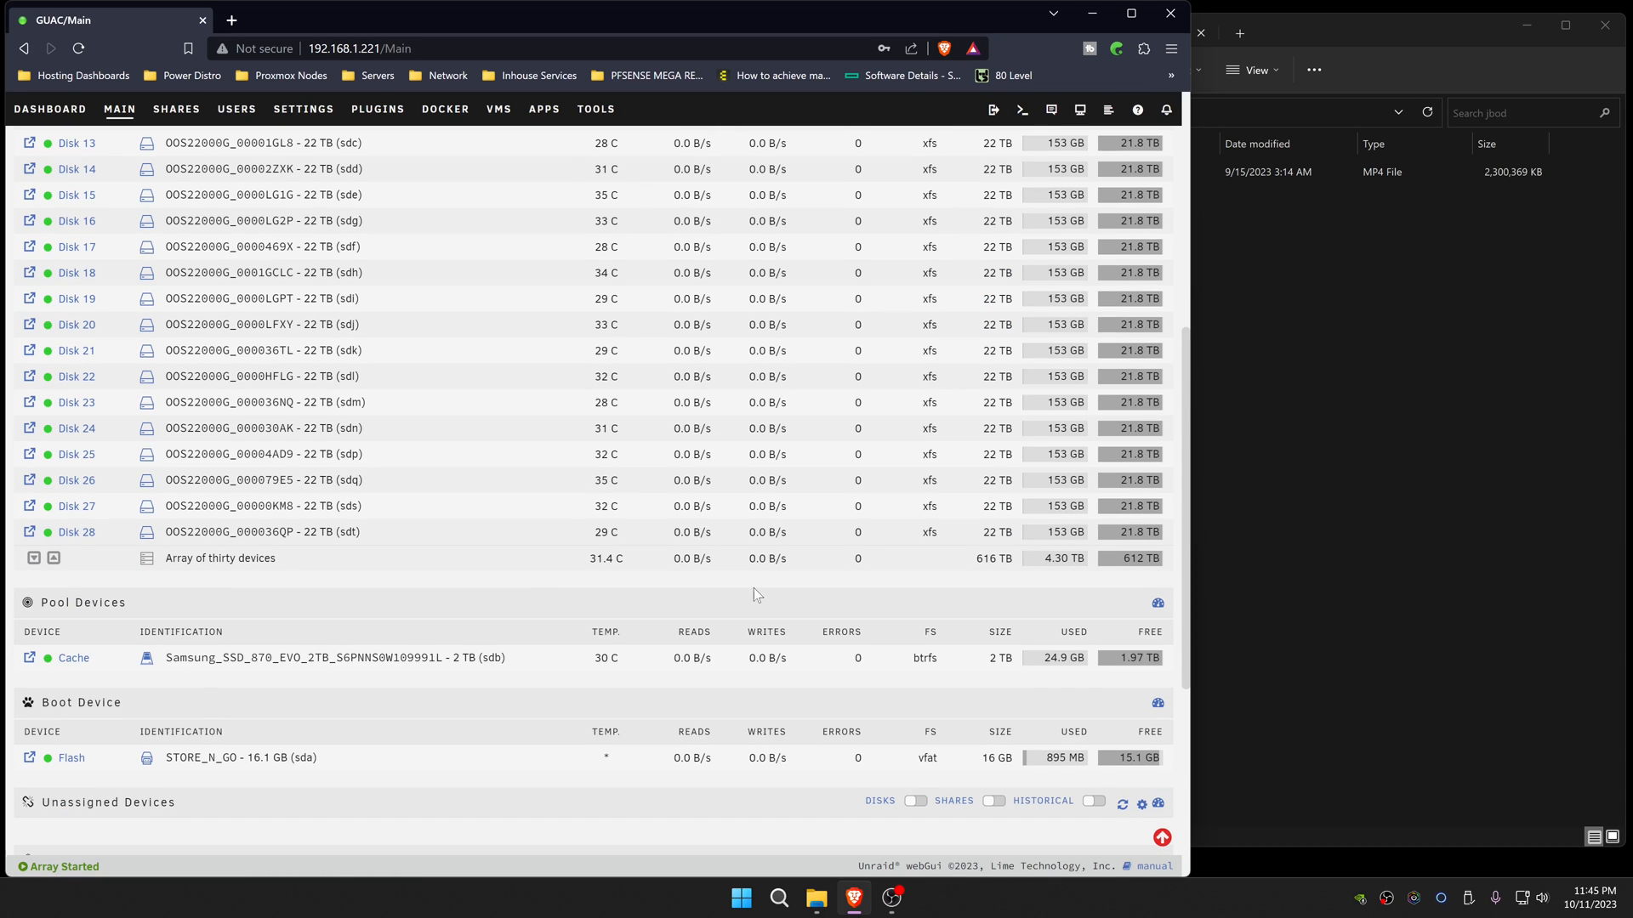